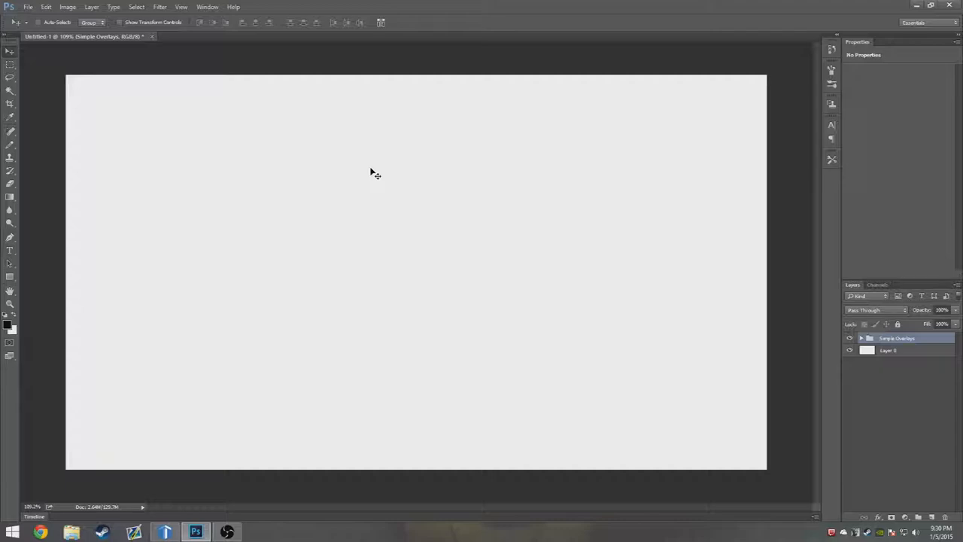
mouse_move(625, 235)
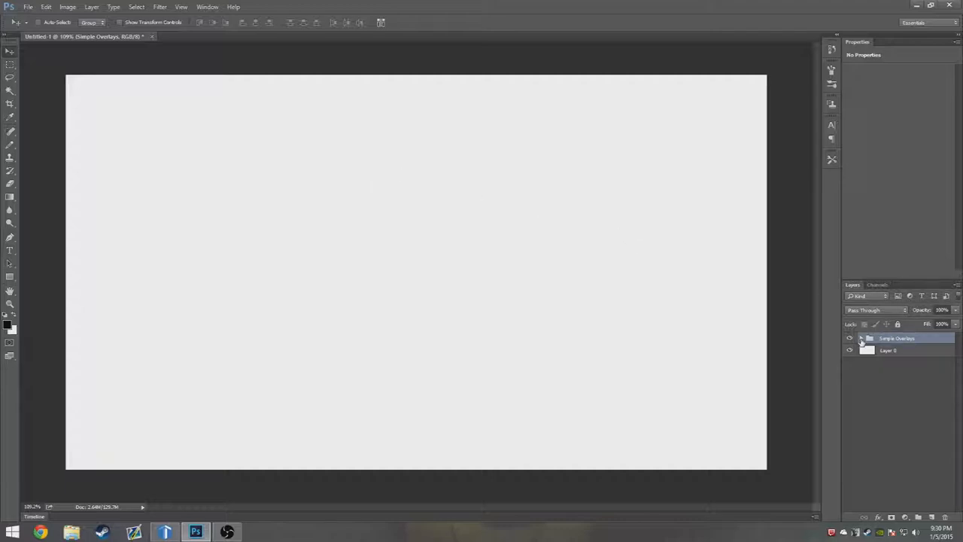
- Expand the Simple Overlays group and hide the Simple Grey Top bar group
click(870, 337)
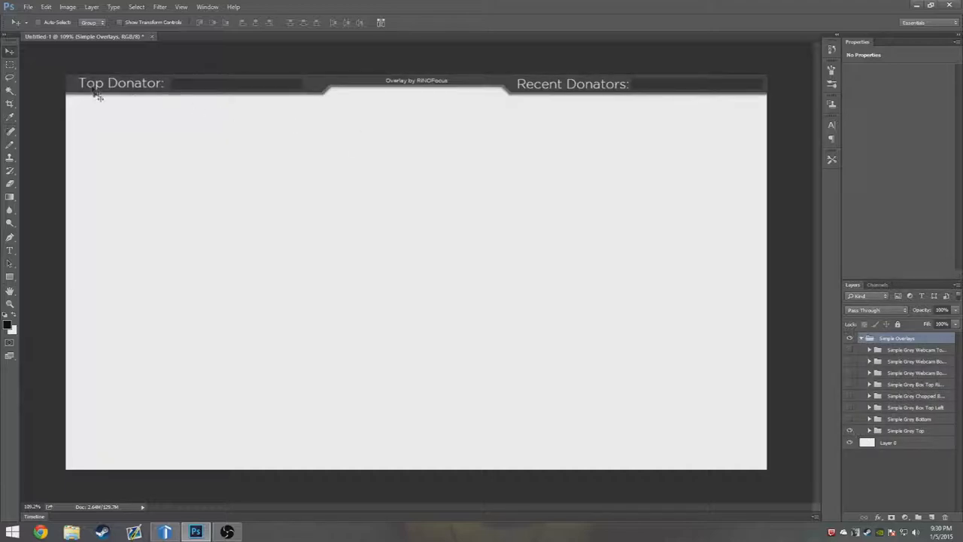
click(10, 250)
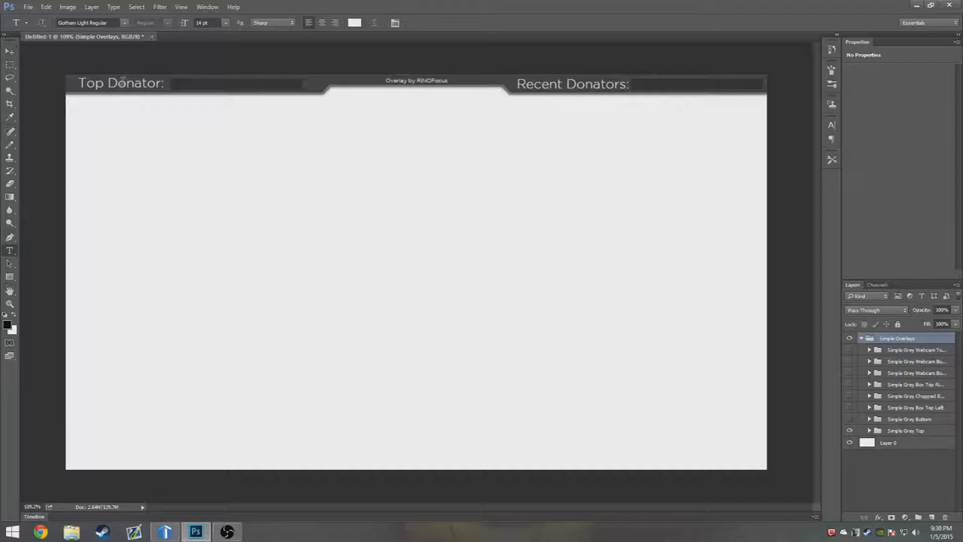
click(11, 51)
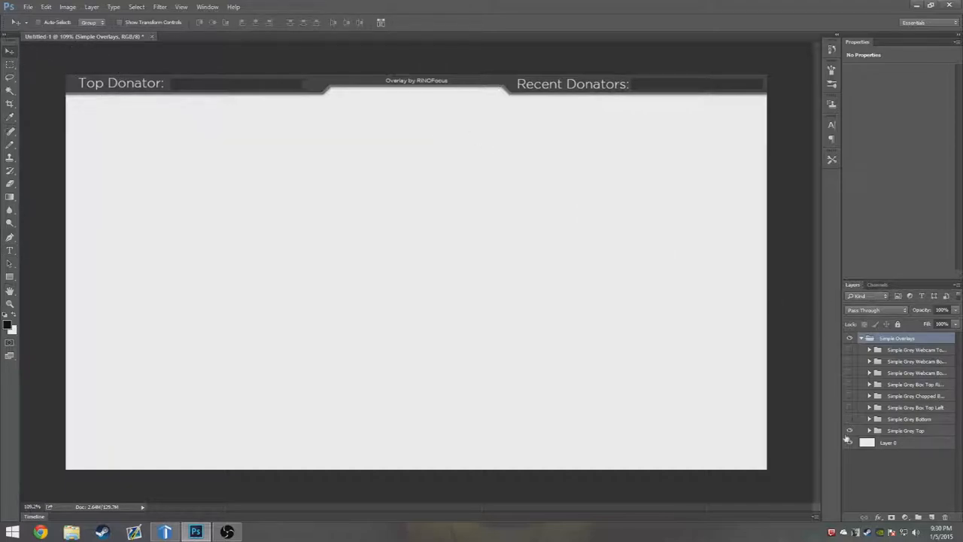
click(849, 430)
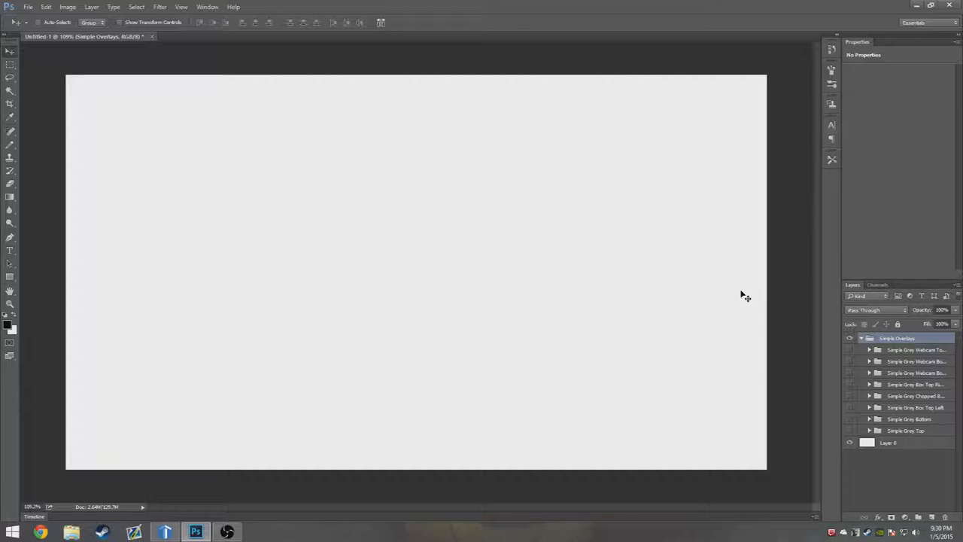
mouse_move(761, 289)
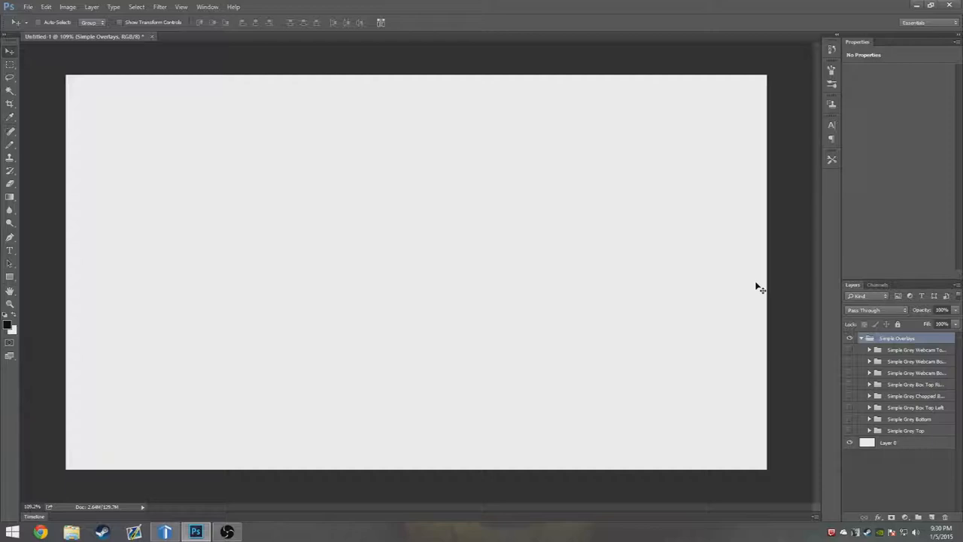
mouse_move(771, 283)
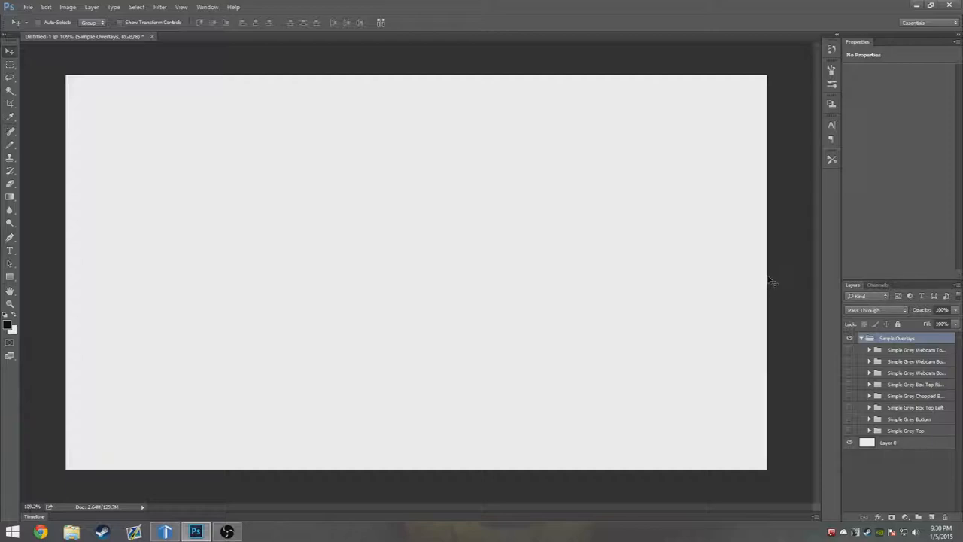
mouse_move(774, 271)
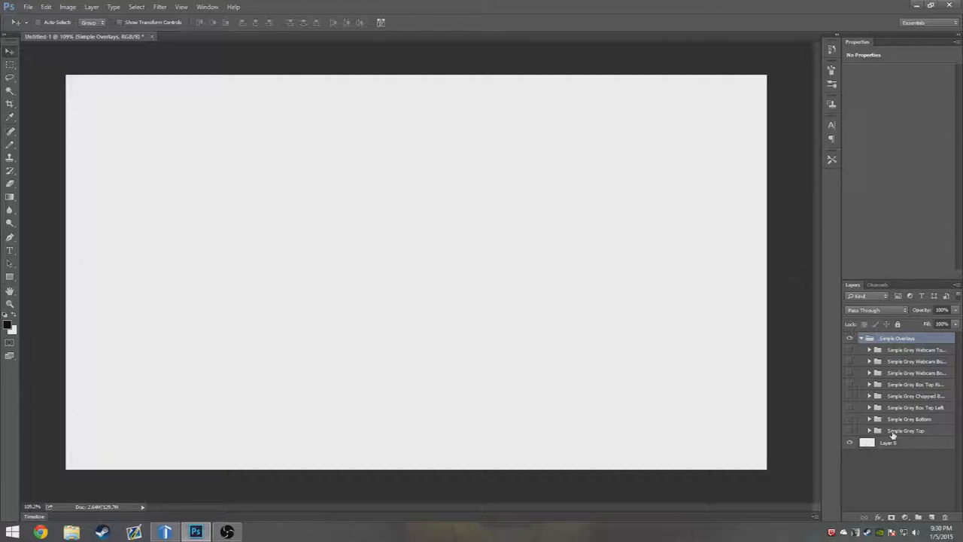
mouse_move(906, 430)
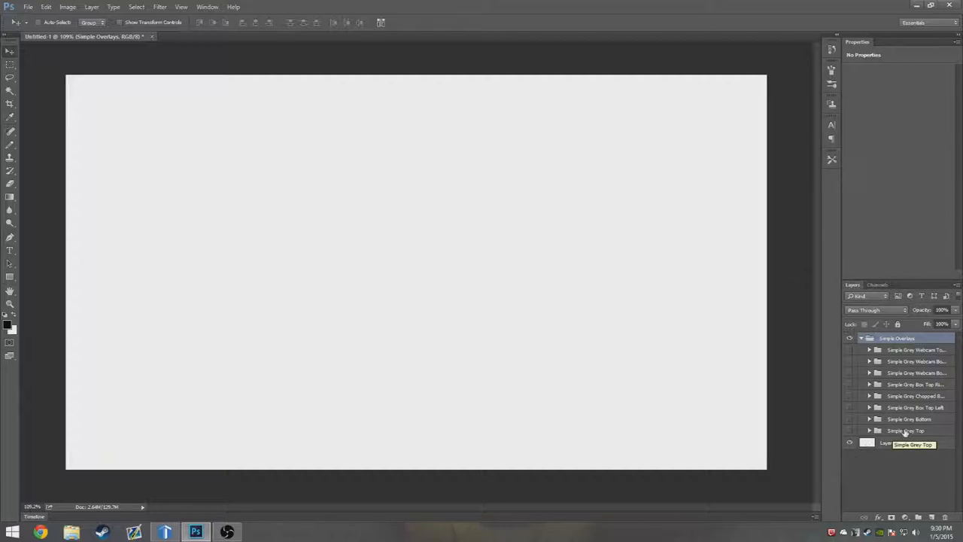
click(906, 431)
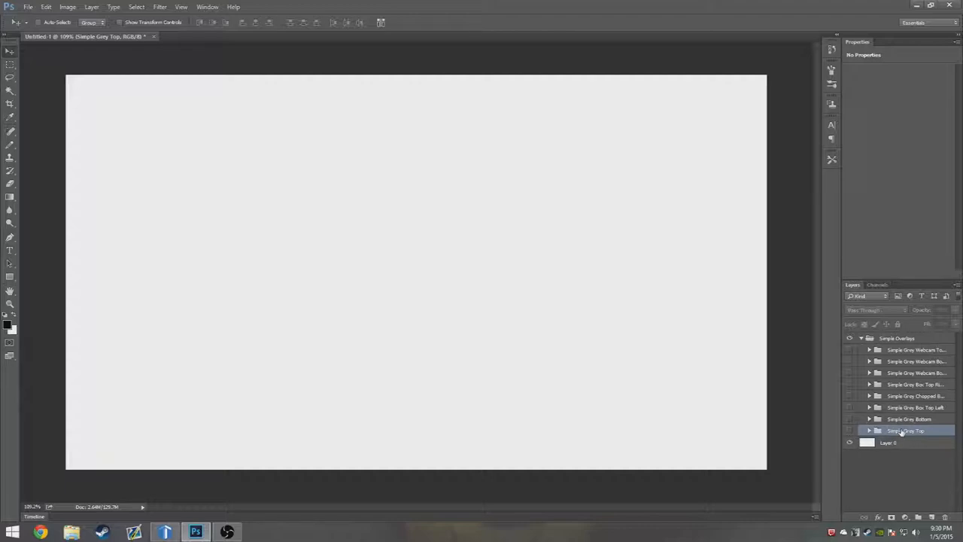
mouse_move(907, 431)
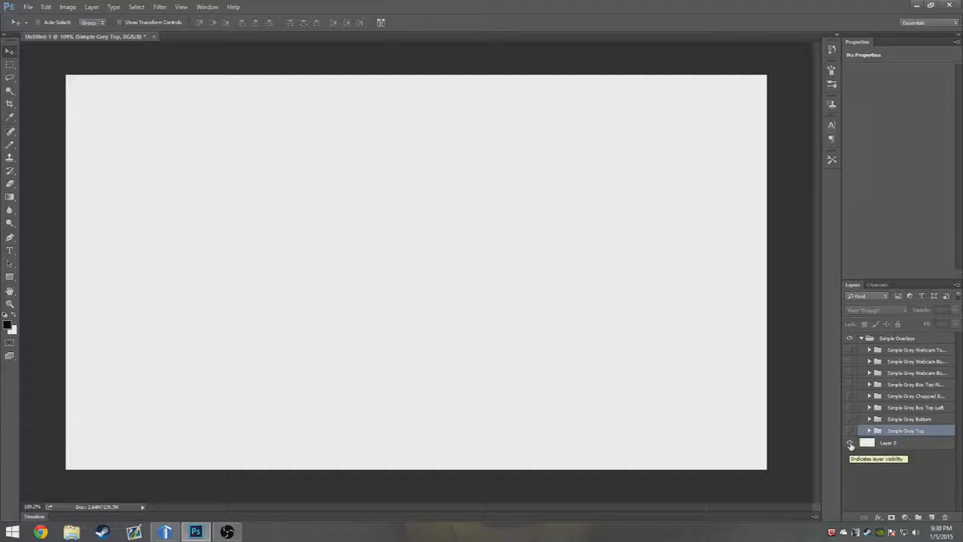
click(851, 443)
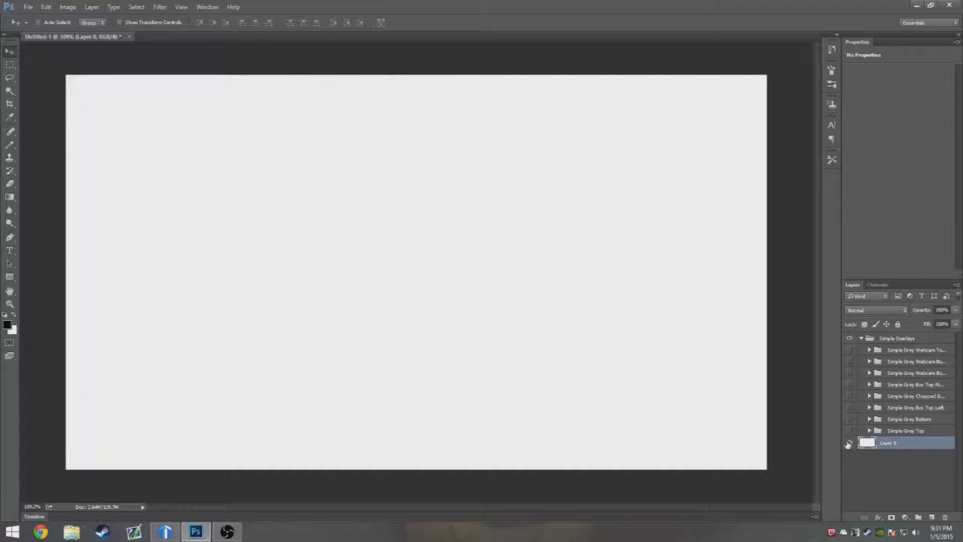
click(850, 443)
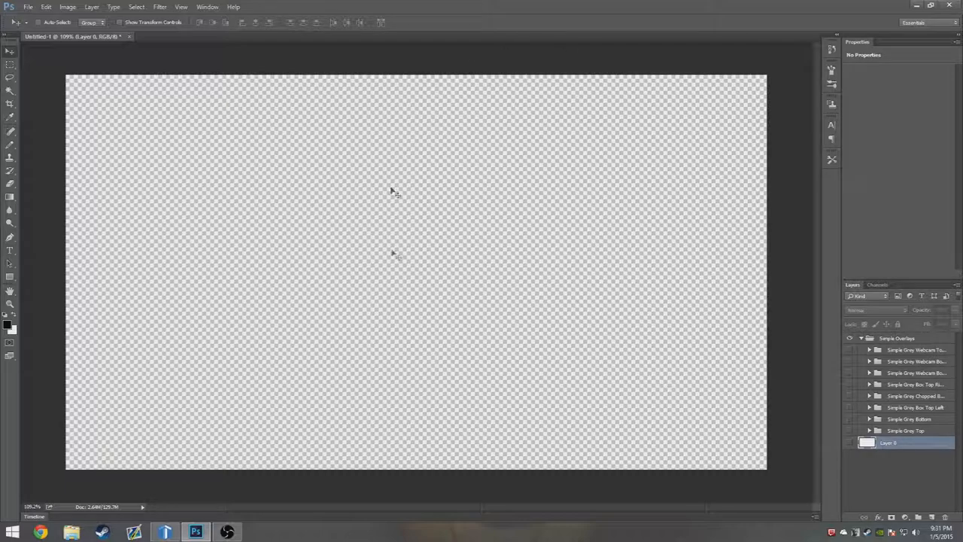
mouse_move(632, 91)
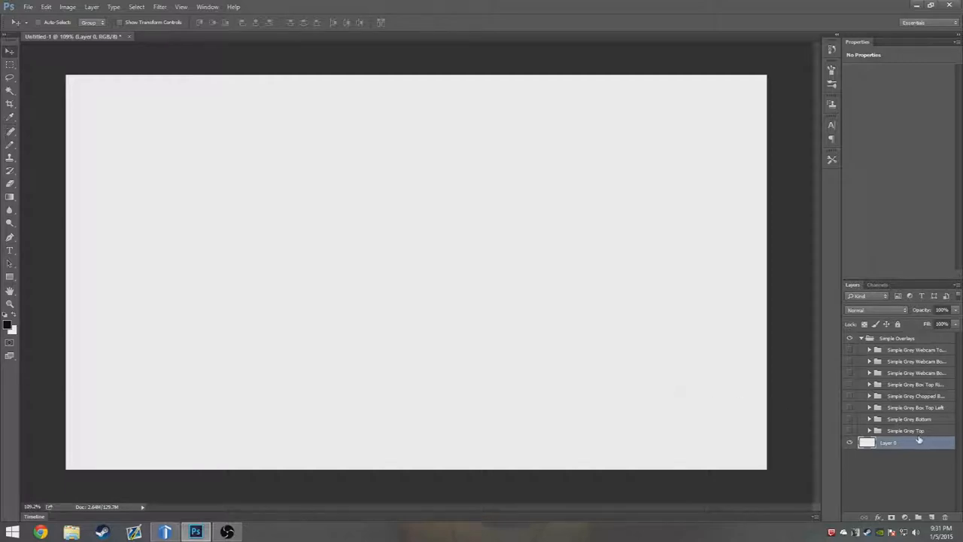
- Make the Simple Grey Top bar group visible with its Top Donator and Recent Donators labels
click(849, 431)
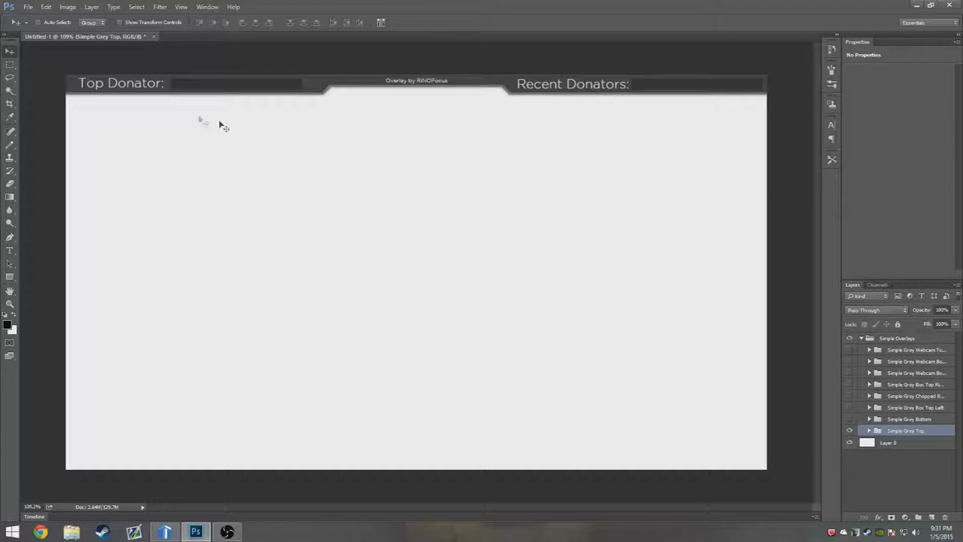
mouse_move(339, 108)
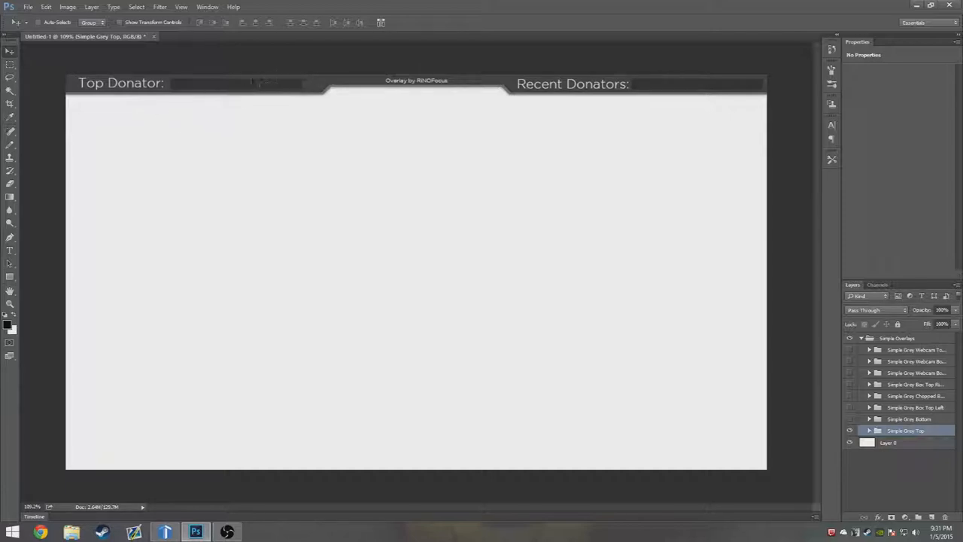
mouse_move(84, 98)
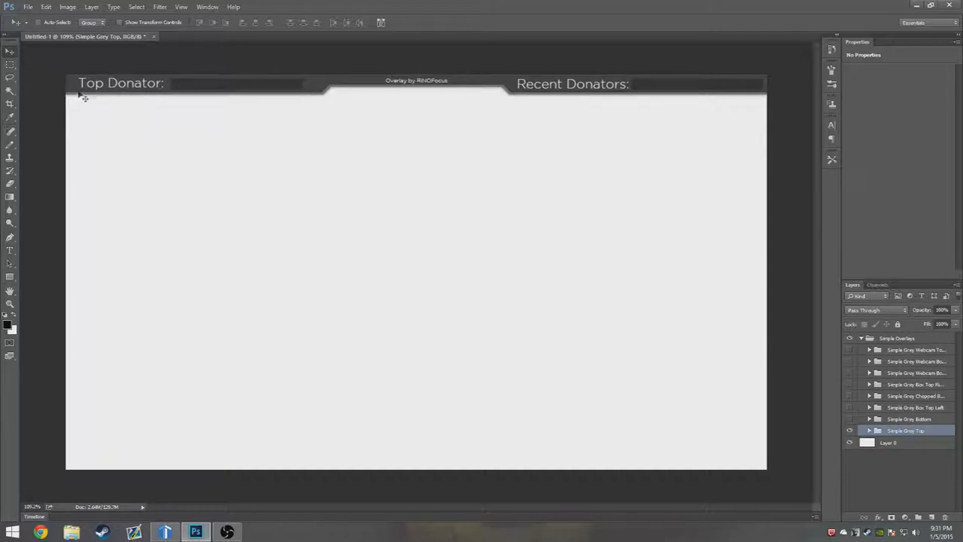
mouse_move(704, 127)
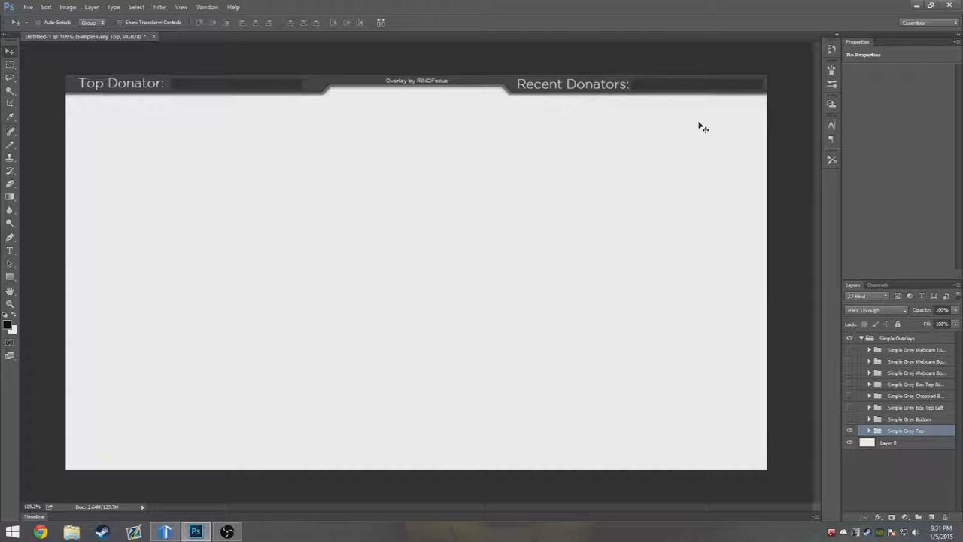
mouse_move(405, 127)
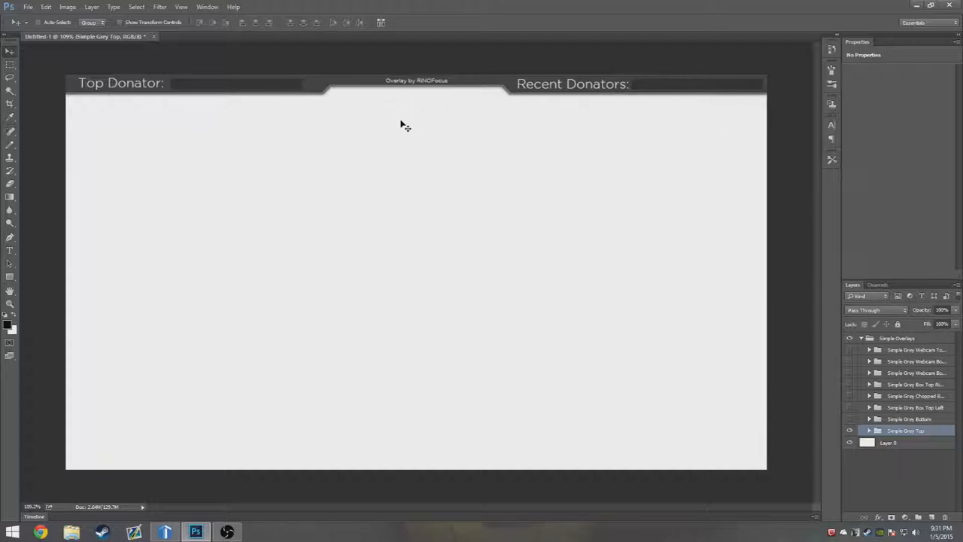
mouse_move(244, 139)
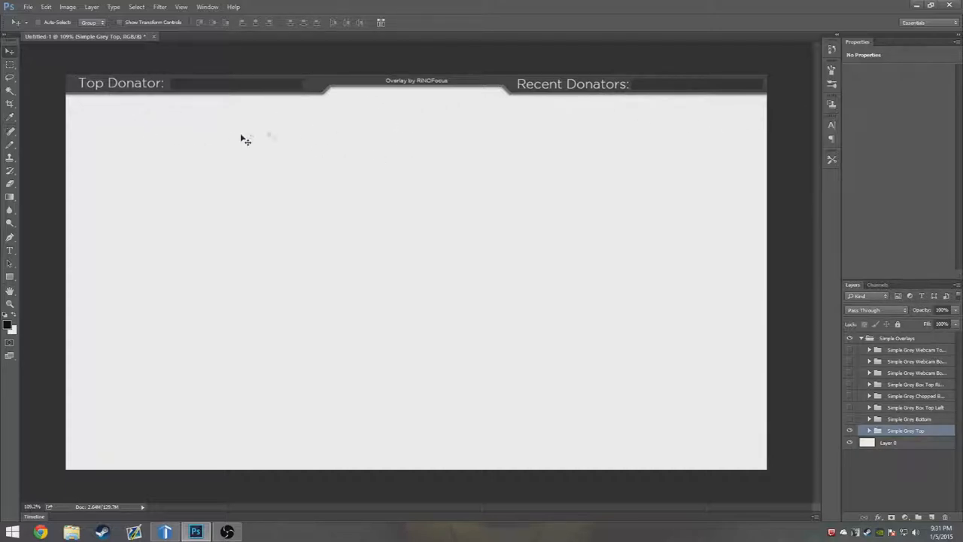
mouse_move(277, 172)
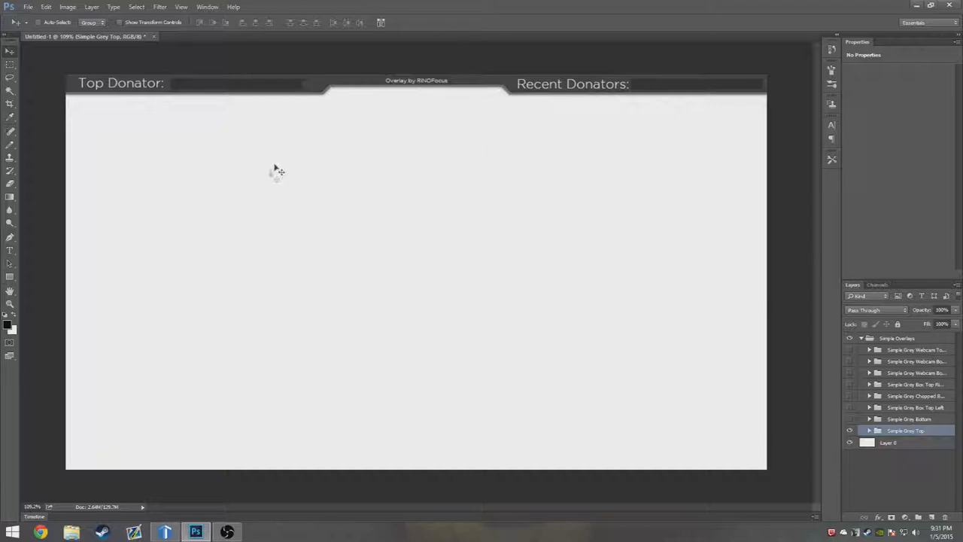
mouse_move(241, 166)
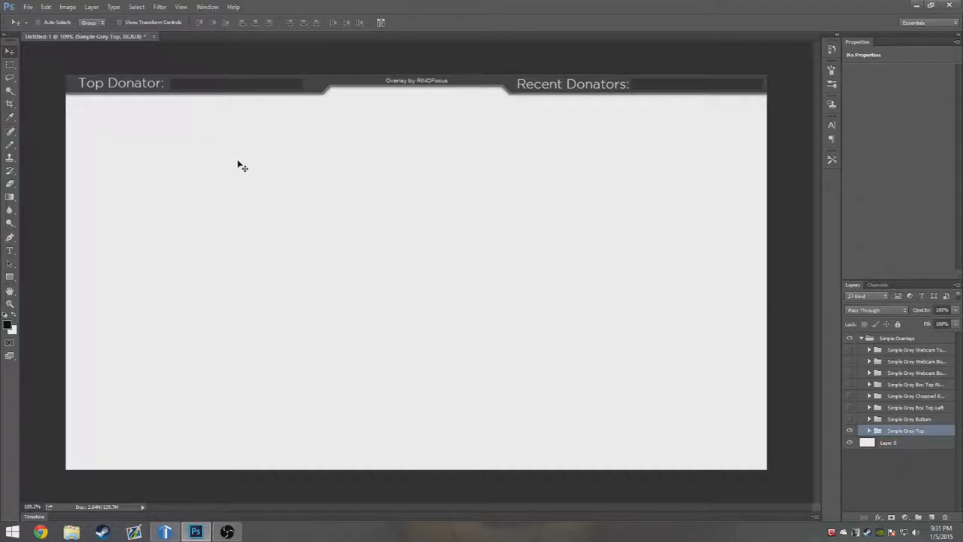
mouse_move(148, 136)
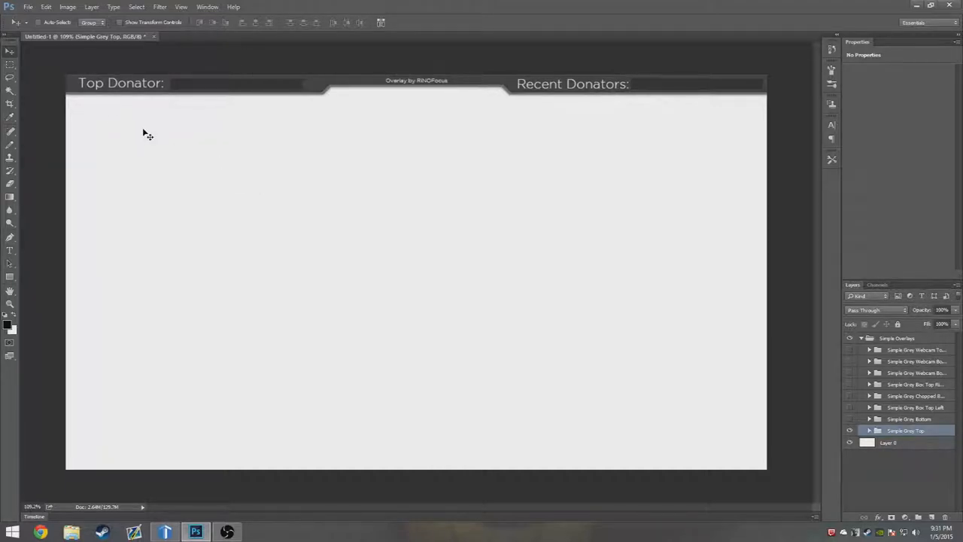
mouse_move(584, 32)
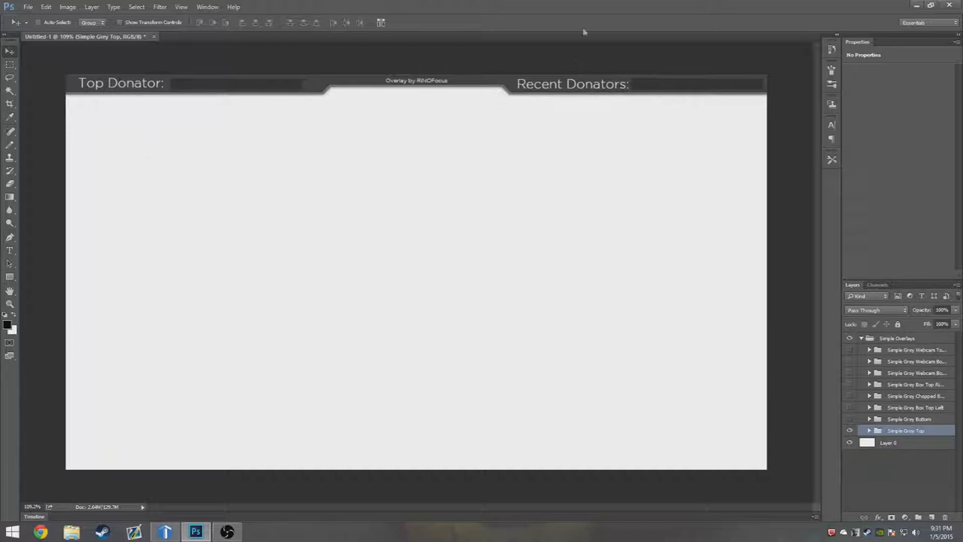
mouse_move(571, 217)
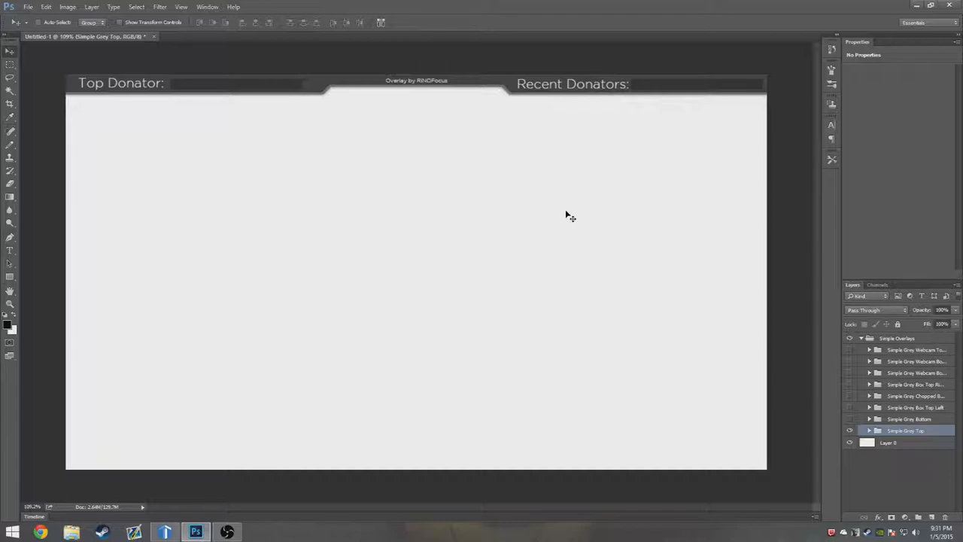
mouse_move(635, 197)
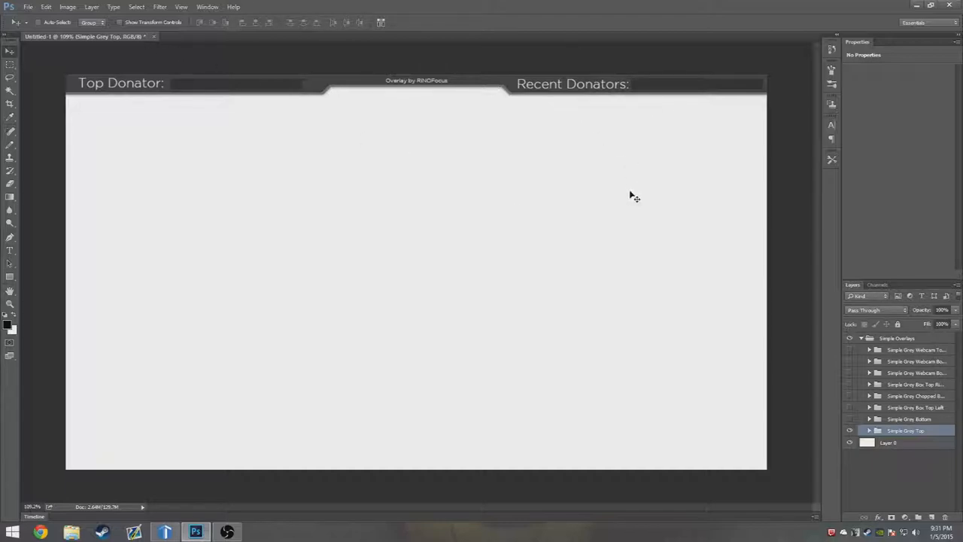
mouse_move(786, 324)
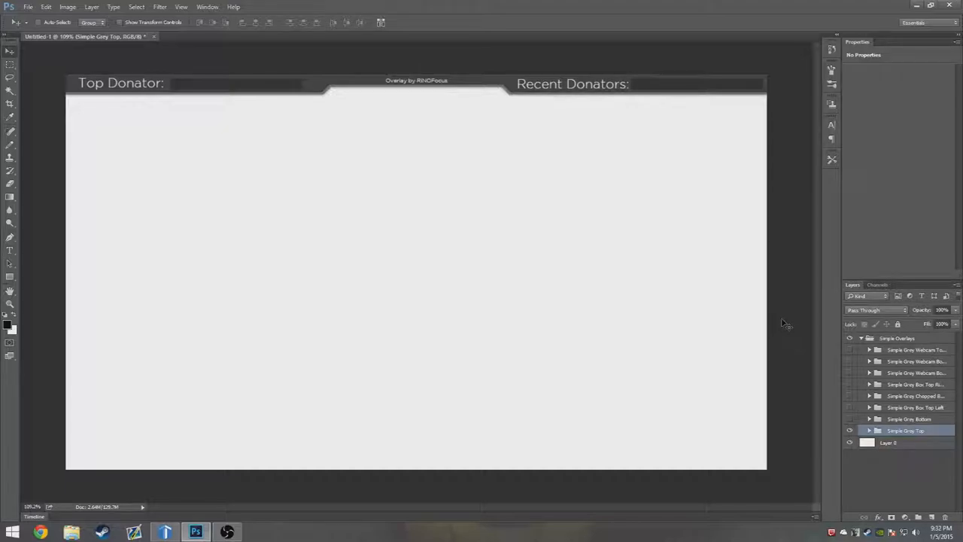
mouse_move(831, 389)
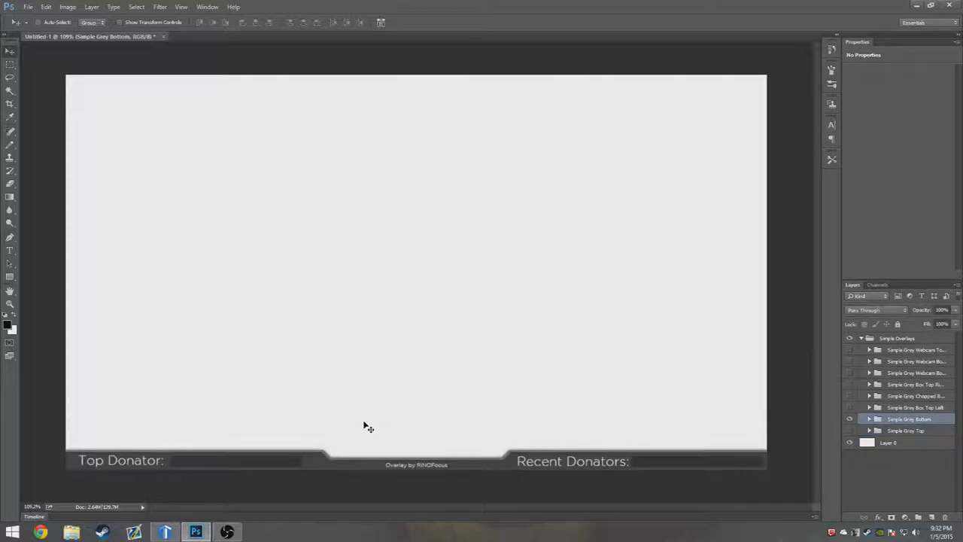
mouse_move(425, 187)
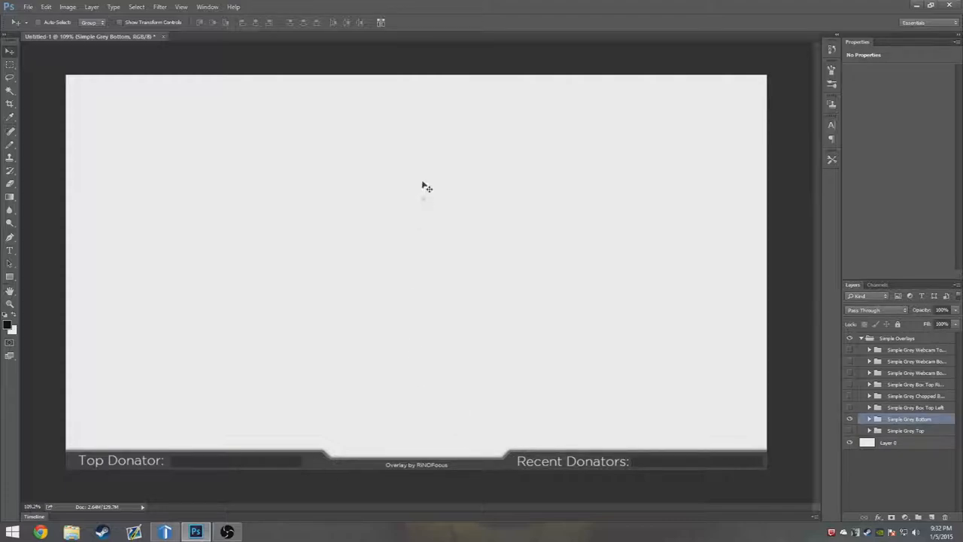
- Hide the Simple Grey Bottom bar overlay group
click(851, 419)
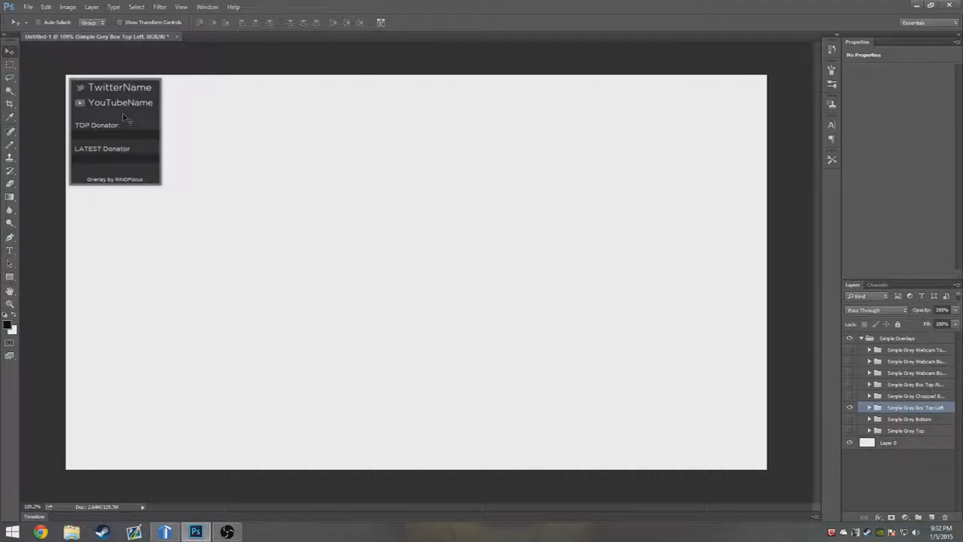
mouse_move(816, 413)
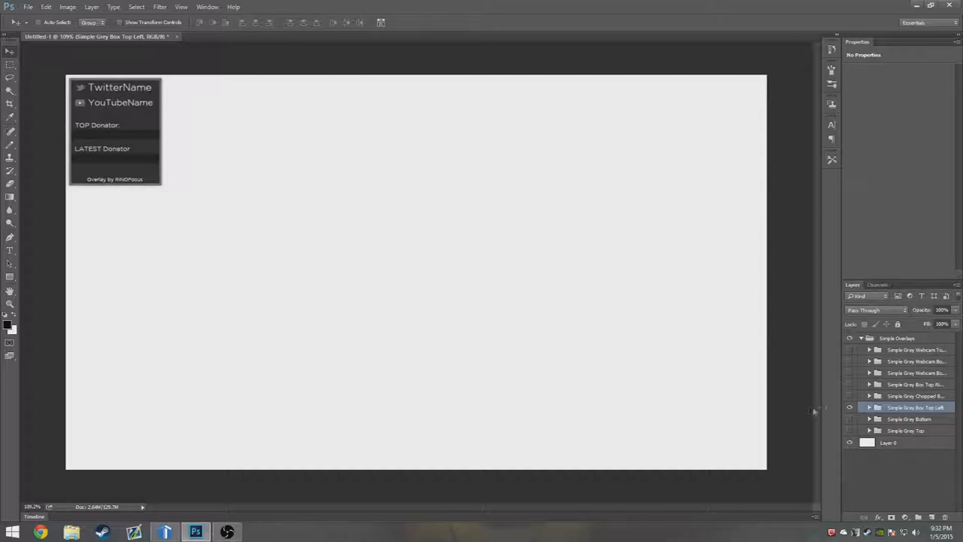
- Expand the Simple Grey Box Top Left group to list its name, logo and donator layers
click(870, 406)
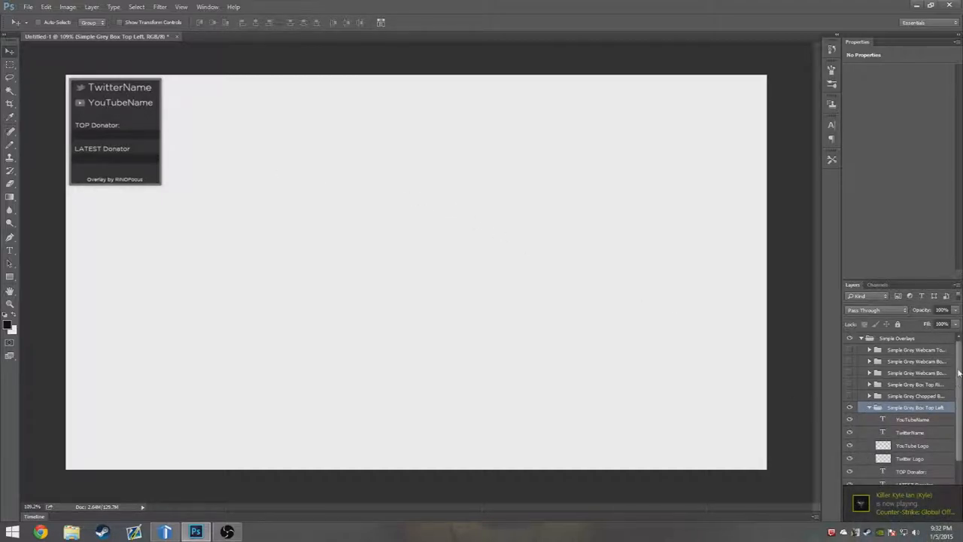
click(870, 406)
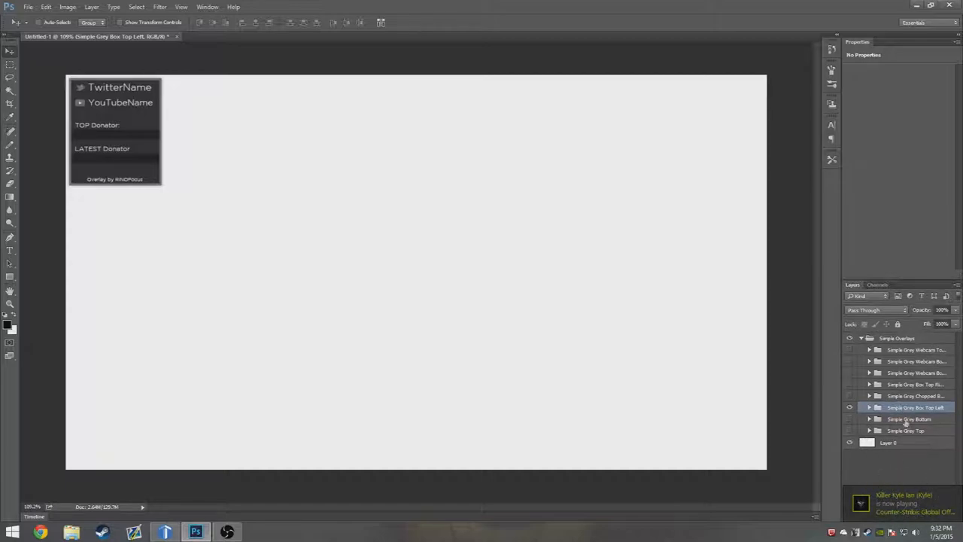
click(870, 407)
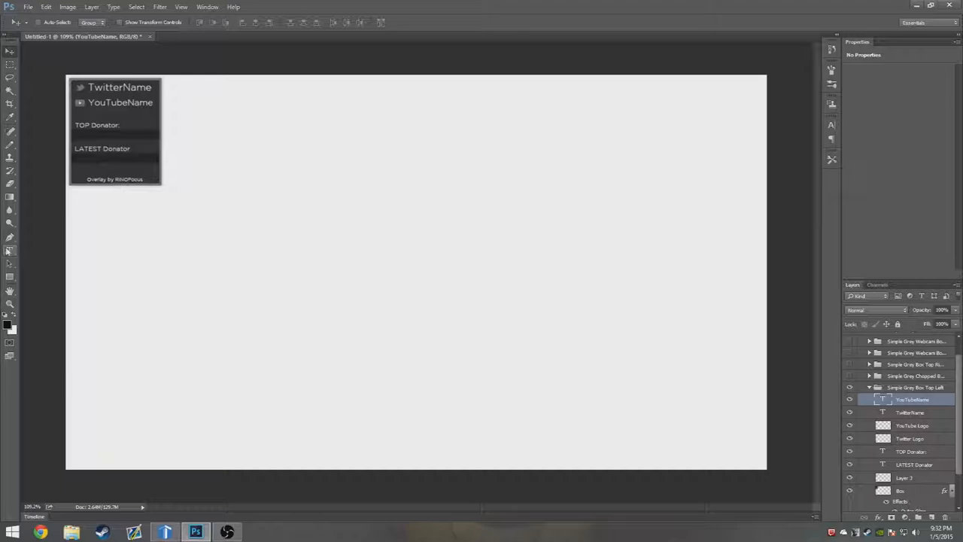
click(9, 250)
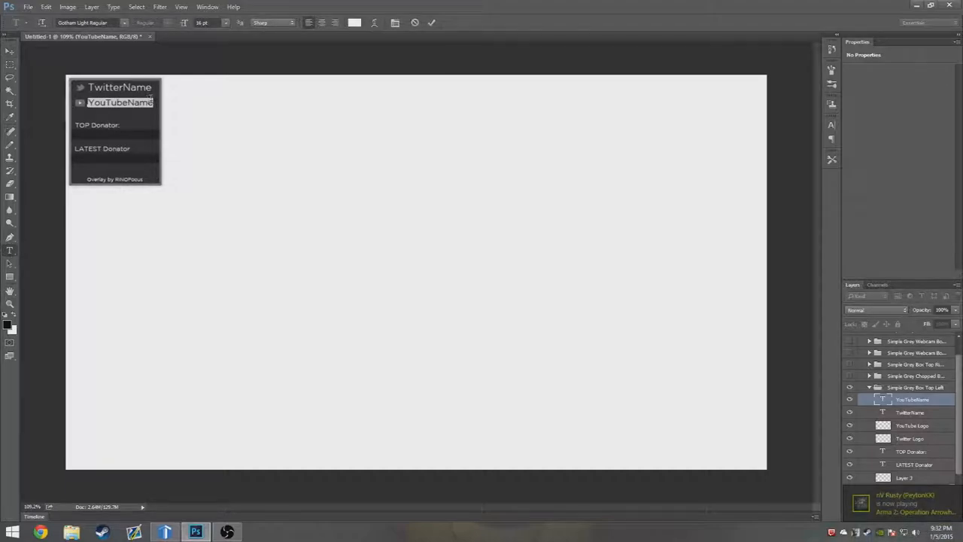
text(RiNO)
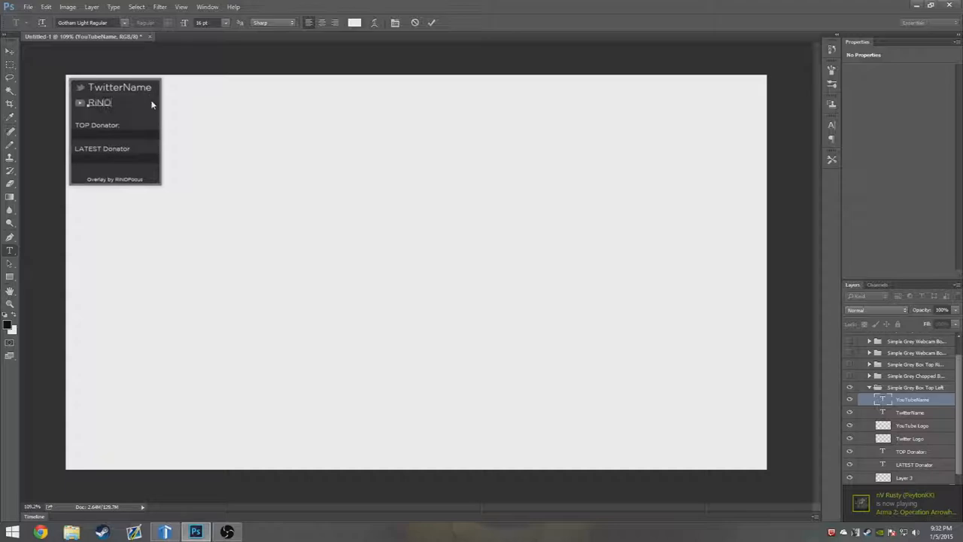
text(Foc)
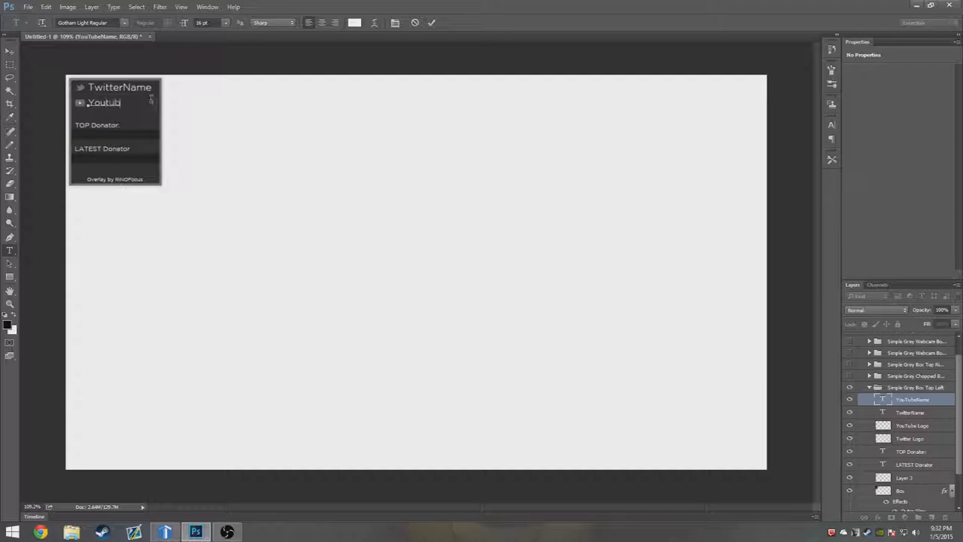
key(backspace)
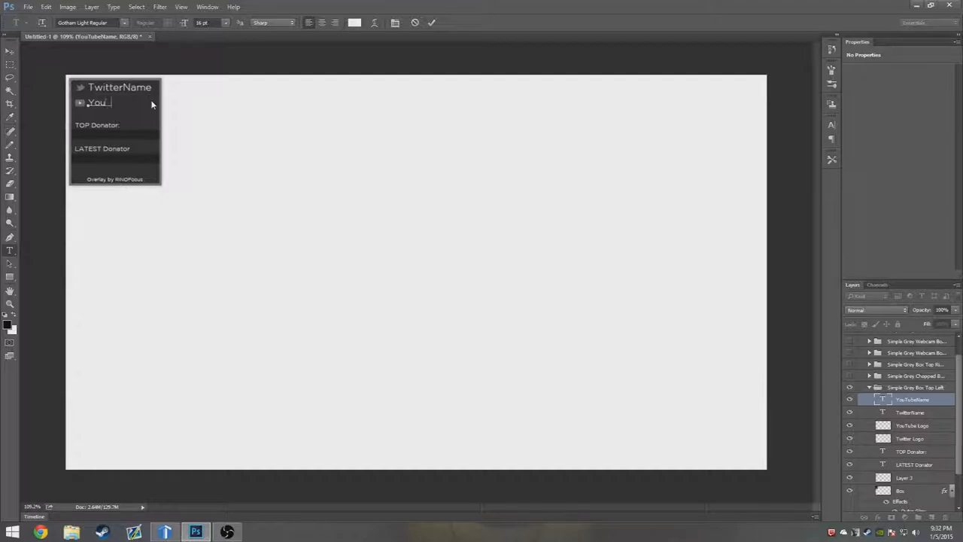
text(YouTubeName)
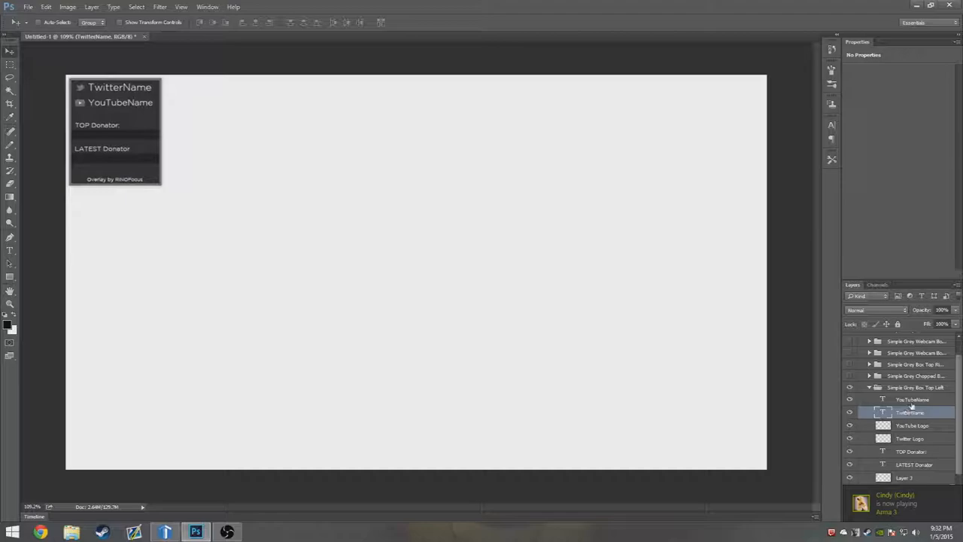
- Collapse the Simple Grey Box Top Left group's layer list
click(912, 401)
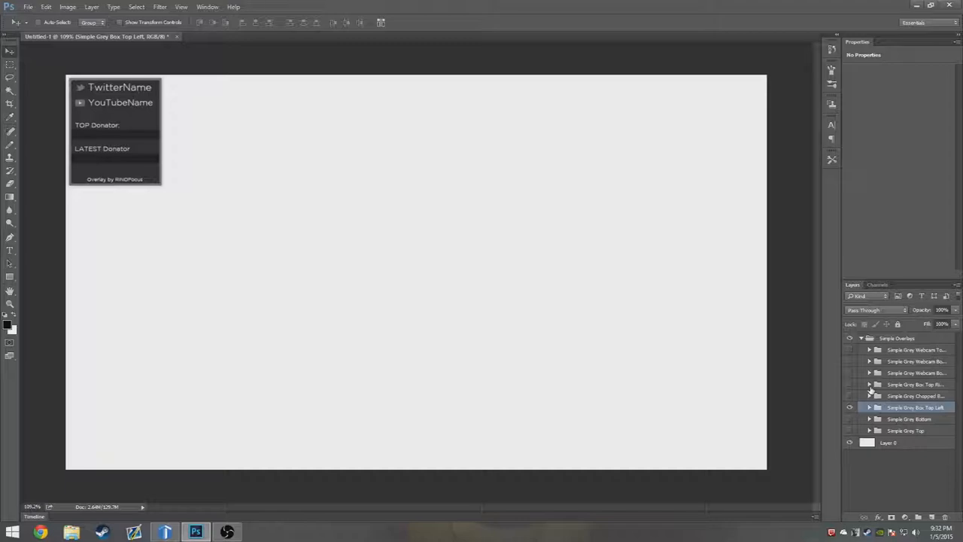
mouse_move(392, 295)
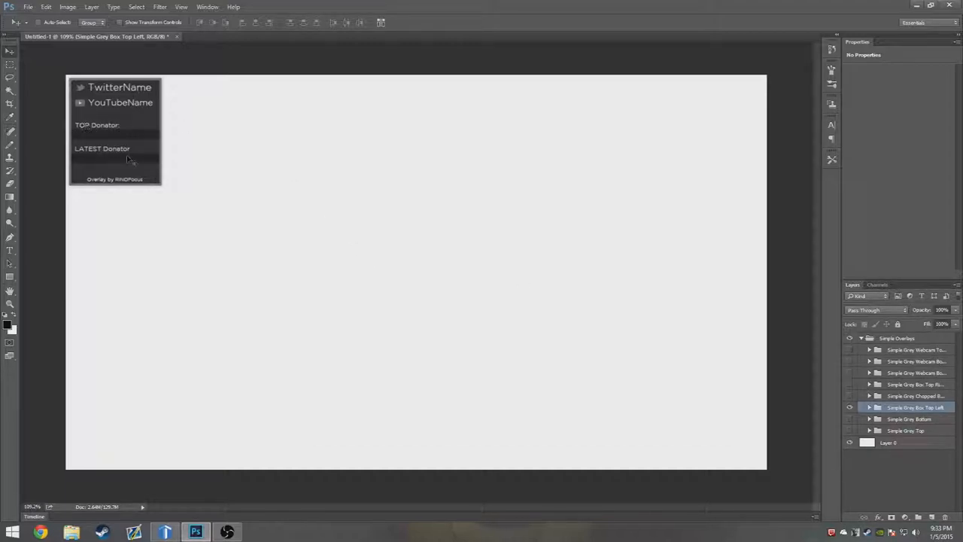
mouse_move(143, 149)
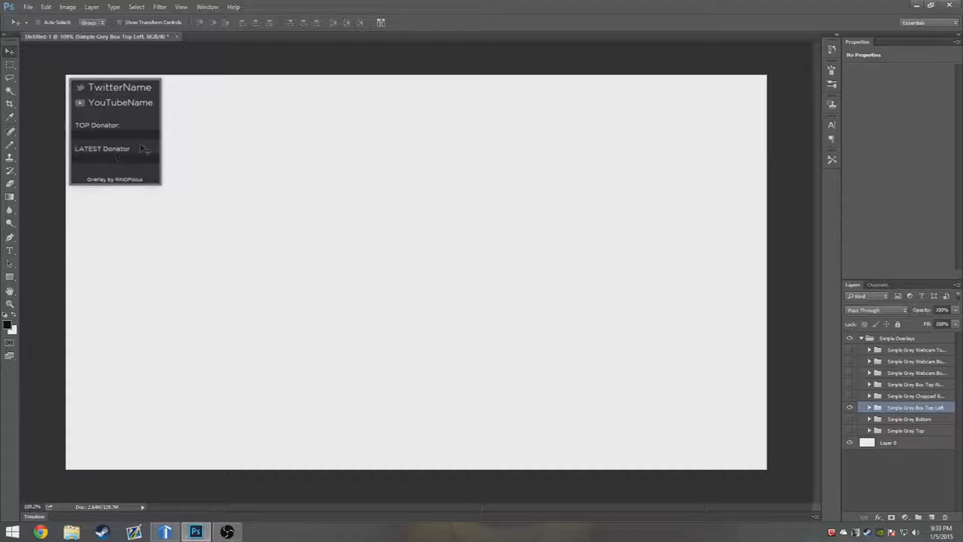
- Hide the full top-left box and show the Simple Grey Chopped Box Top Left group
click(849, 398)
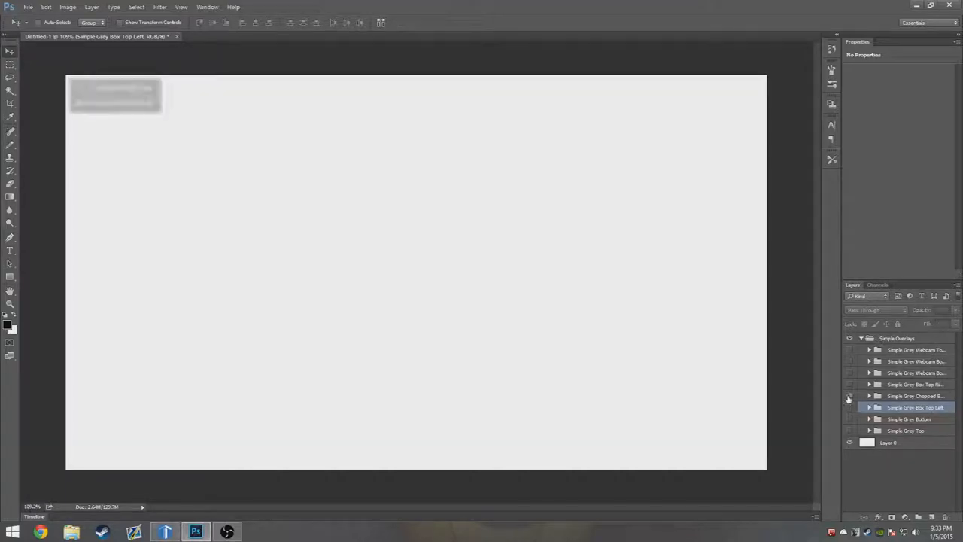
click(849, 386)
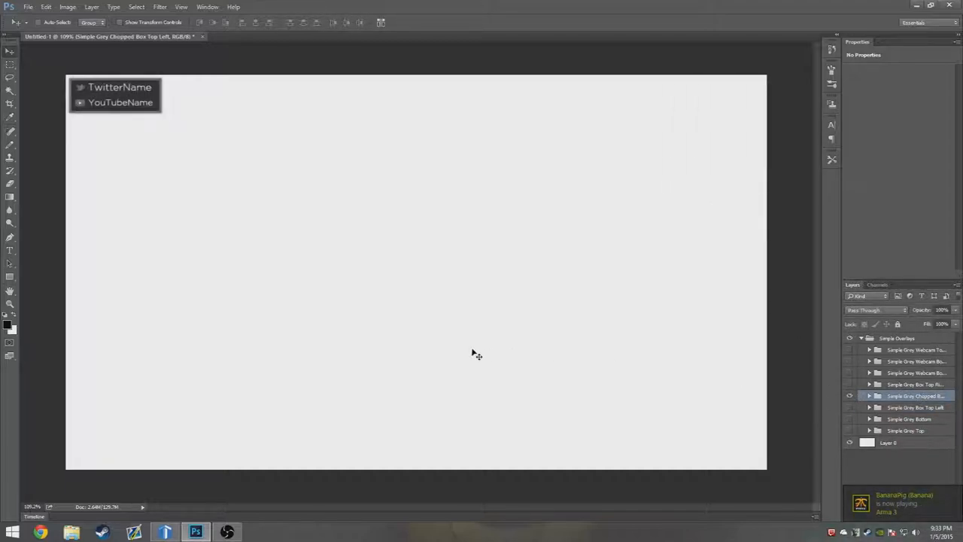
mouse_move(452, 325)
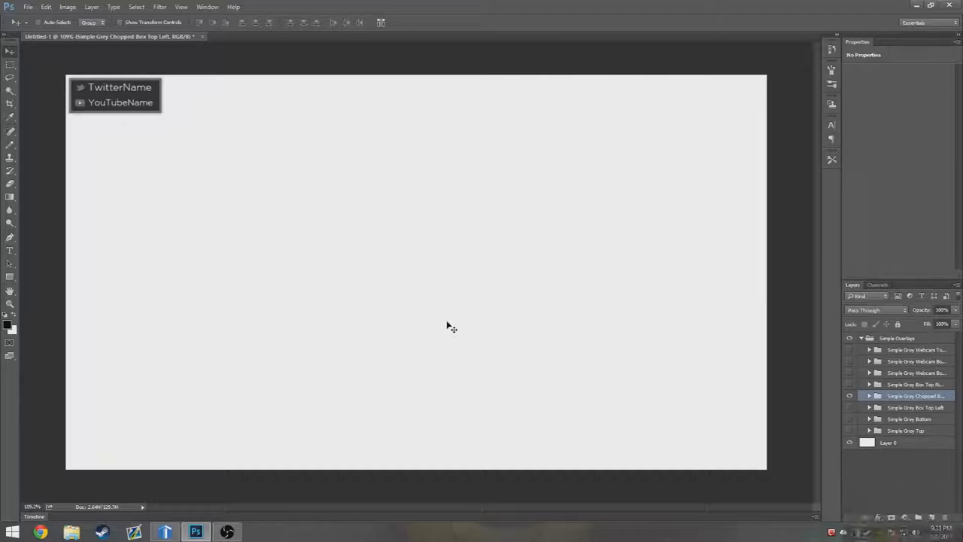
mouse_move(166, 60)
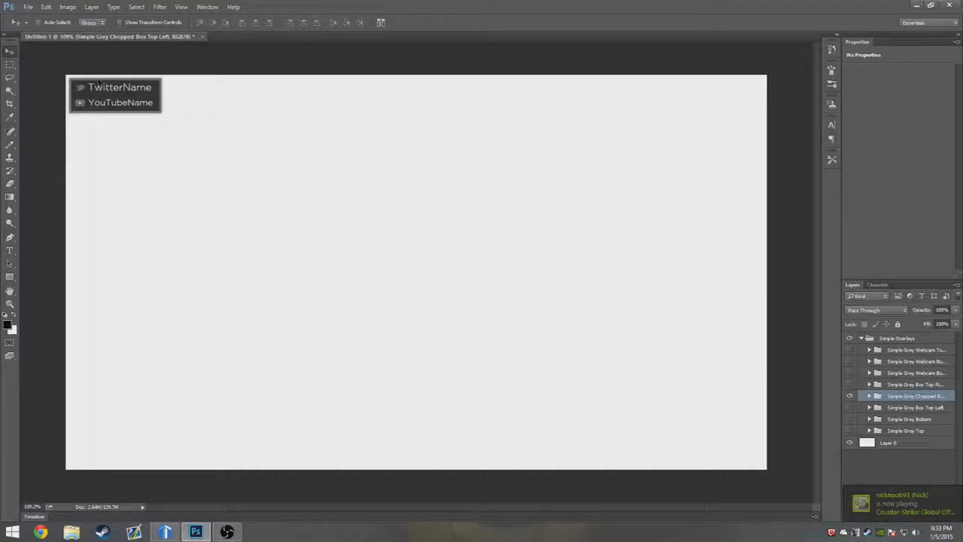
mouse_move(187, 133)
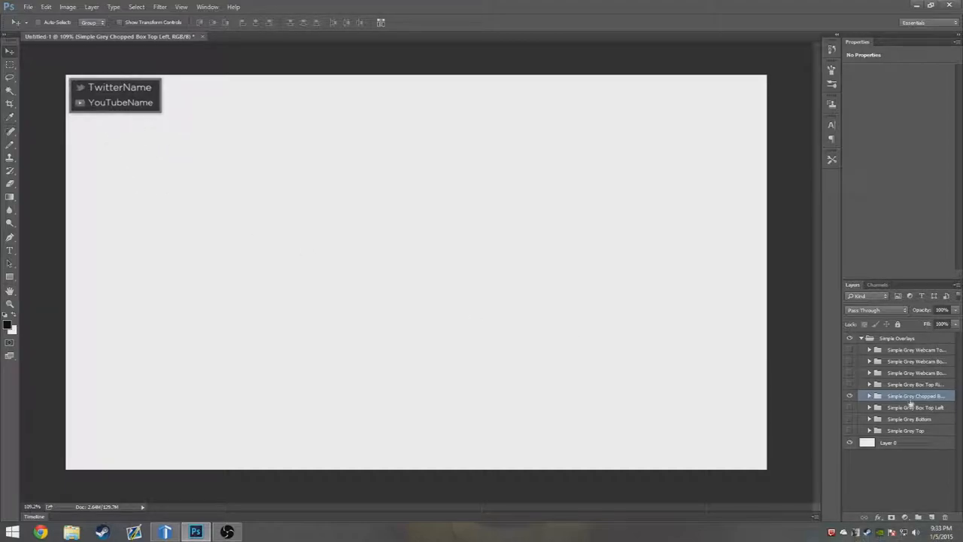
- Turn off both top-left boxes and show the Simple Grey Box Top Right group
click(849, 406)
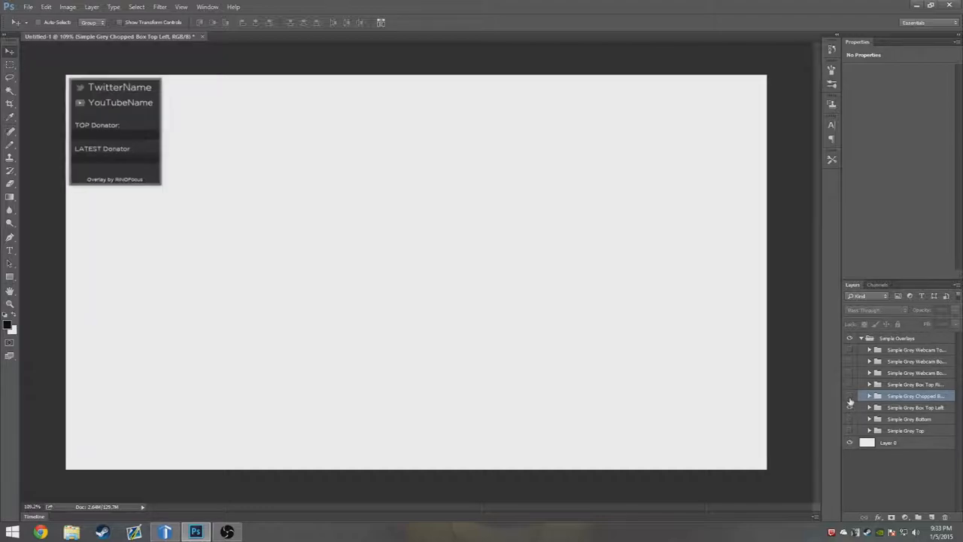
click(849, 396)
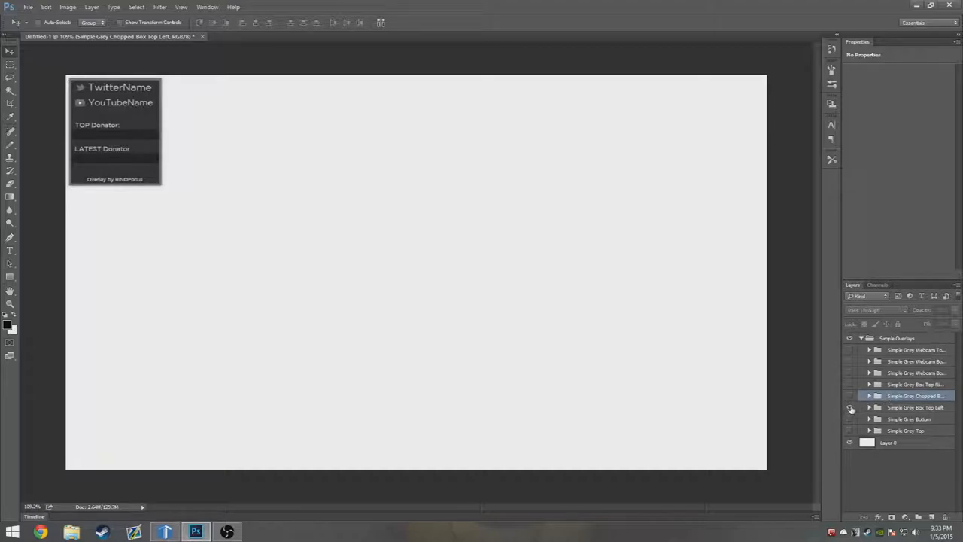
click(904, 384)
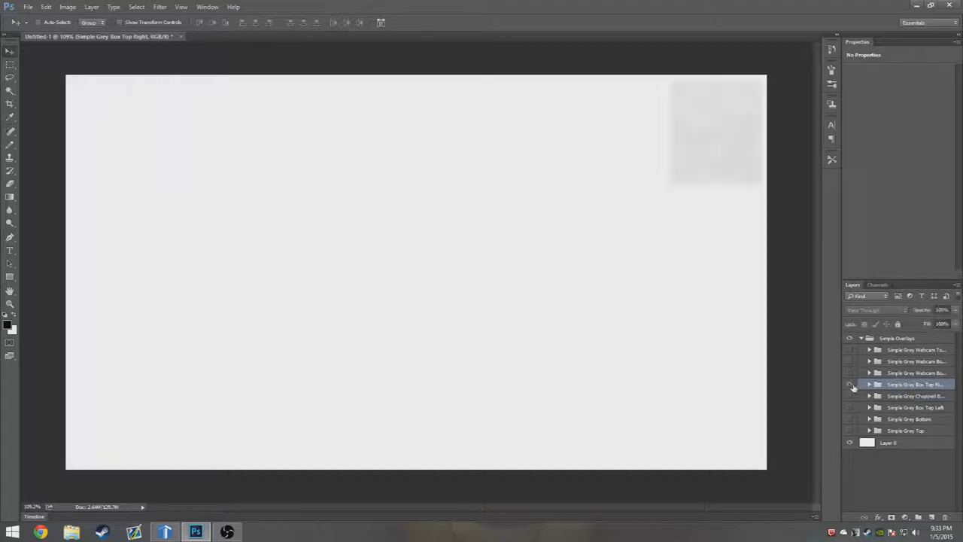
- Hide the top-right box and show the Simple Grey Webcam Bottom Left overlay
click(850, 373)
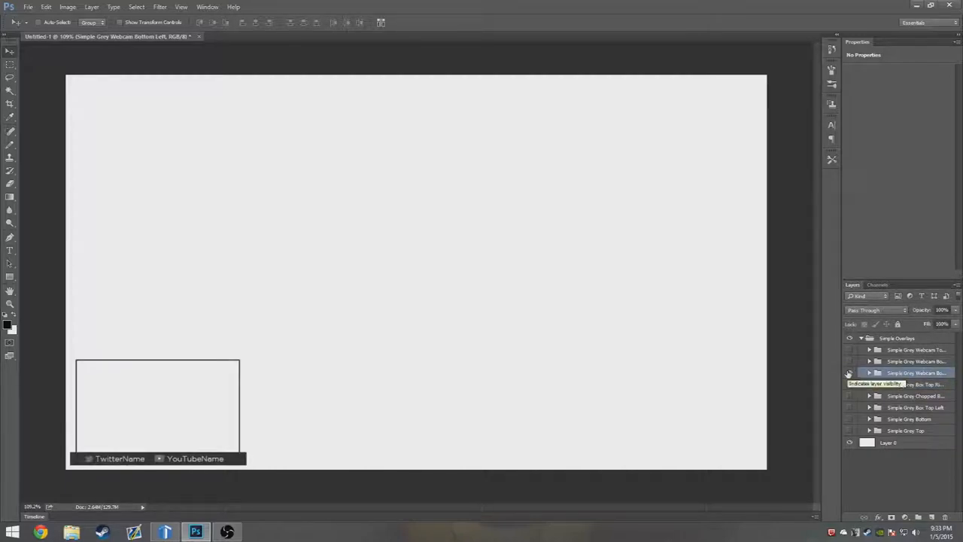
click(849, 373)
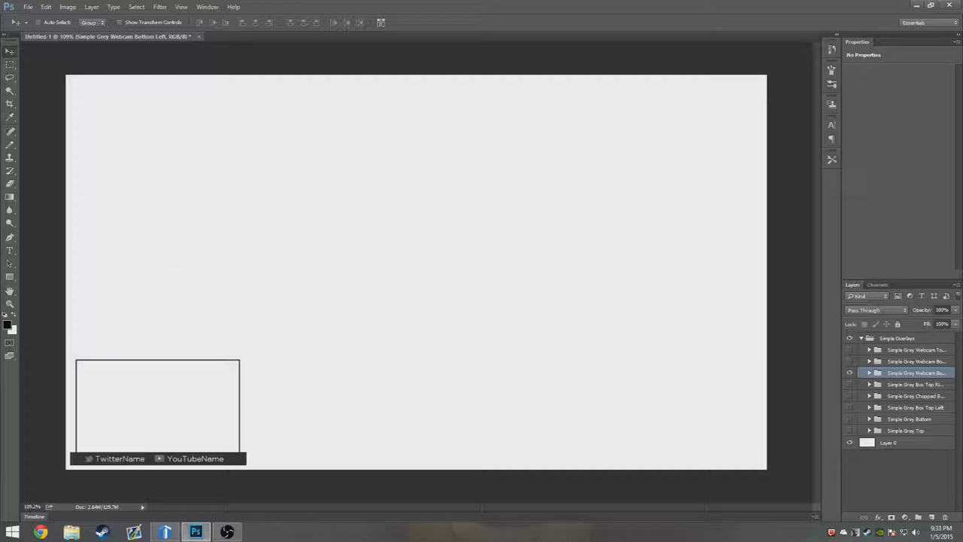
mouse_move(10, 304)
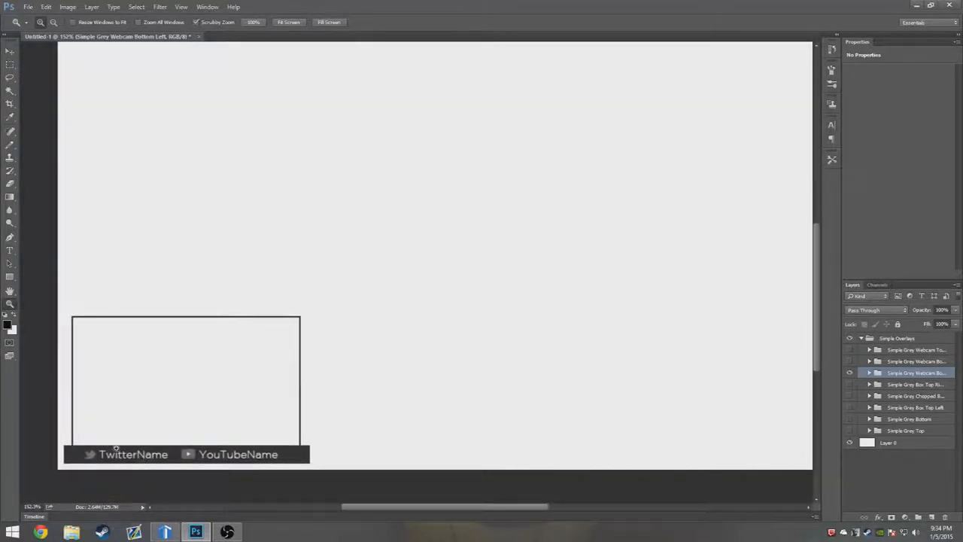
mouse_move(99, 351)
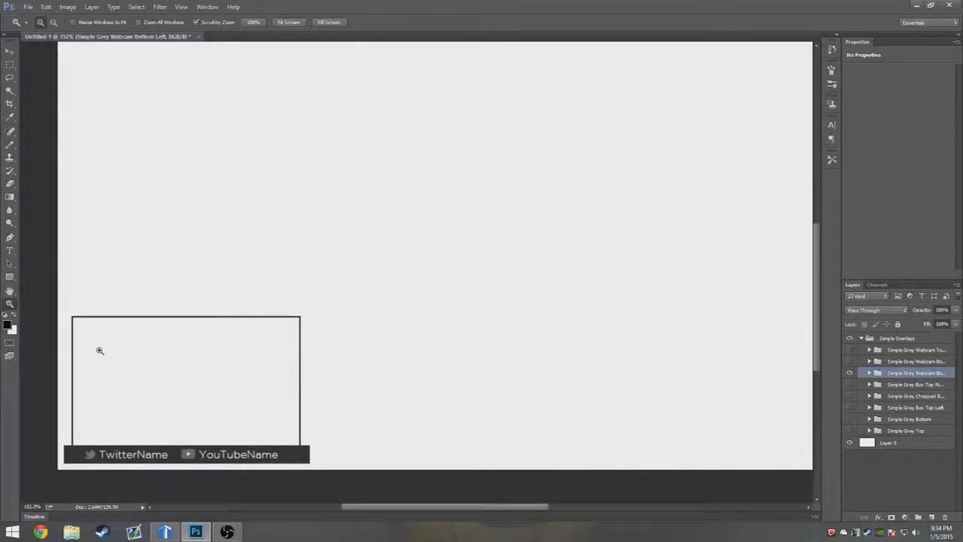
mouse_move(255, 282)
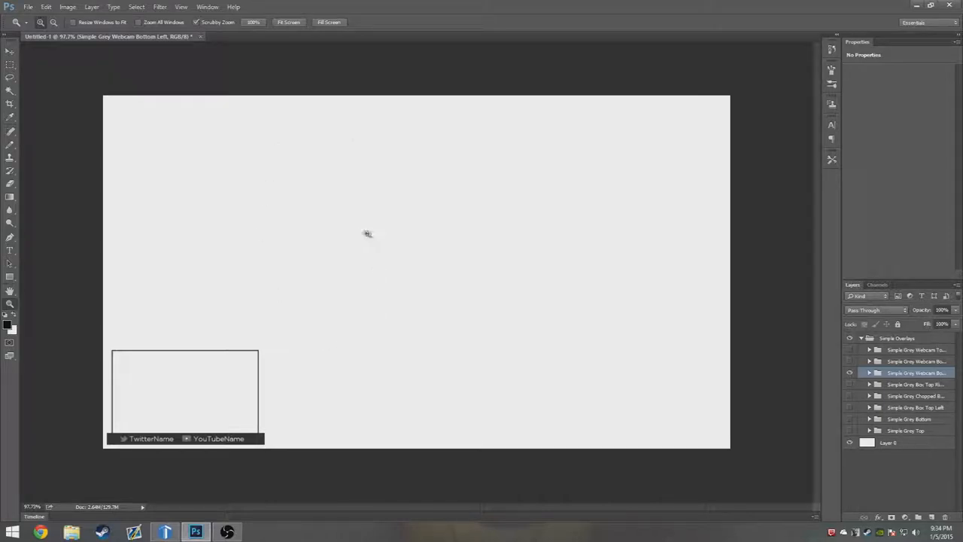
mouse_move(149, 452)
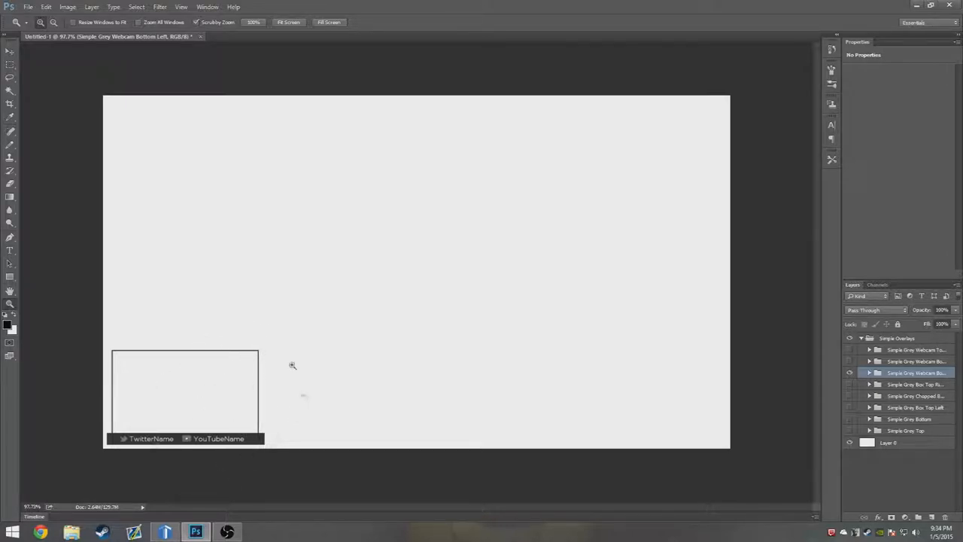
- Return to the Move tool and switch to the Webcam Bottom Left copy group
click(10, 43)
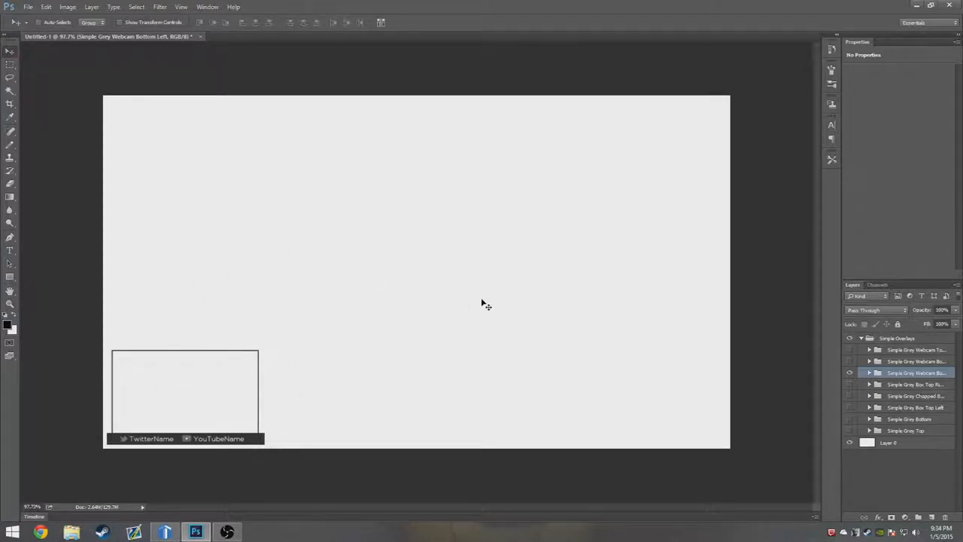
mouse_move(690, 310)
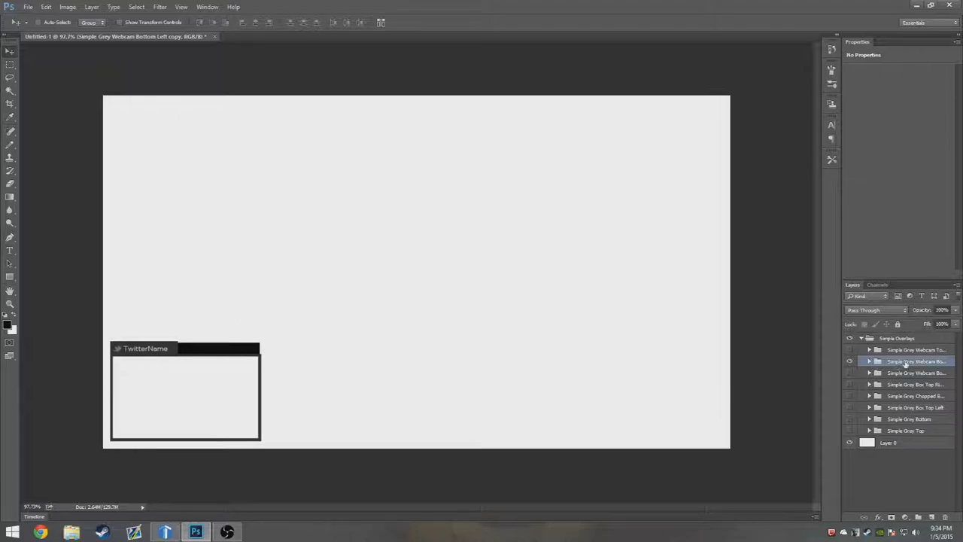
double_click(915, 362)
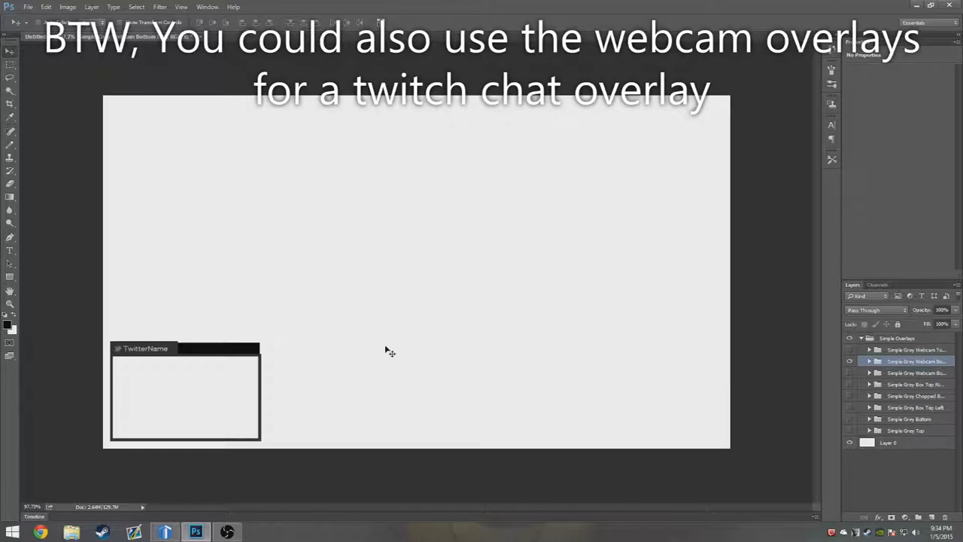
mouse_move(192, 310)
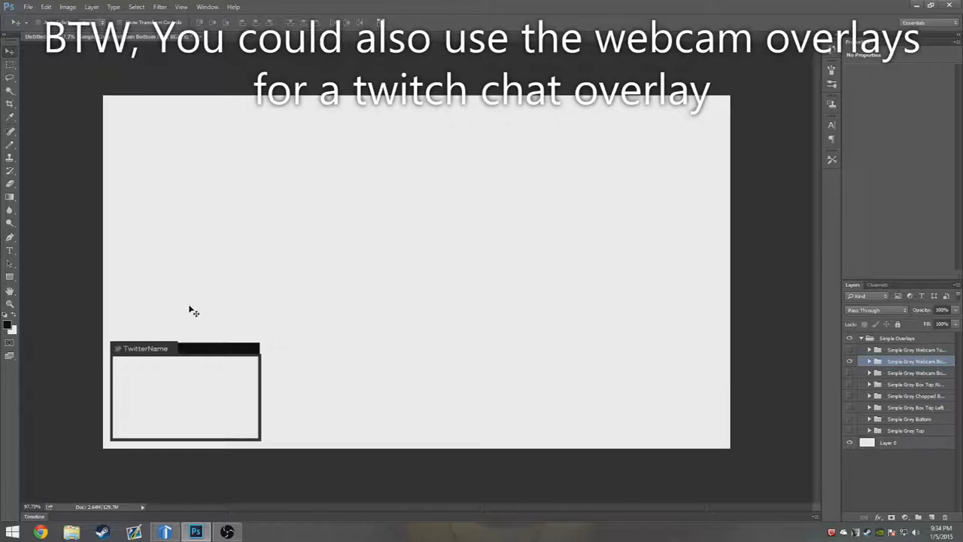
mouse_move(124, 388)
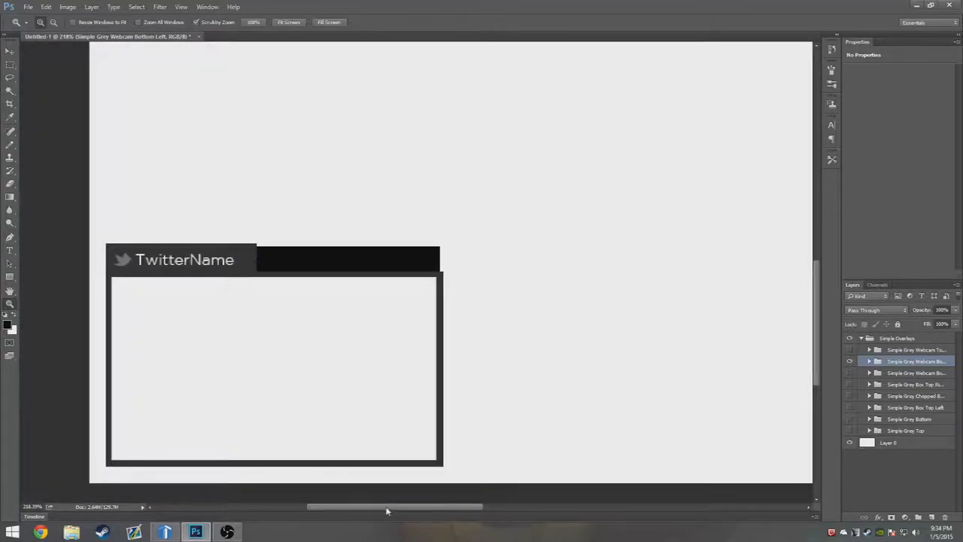
click(10, 51)
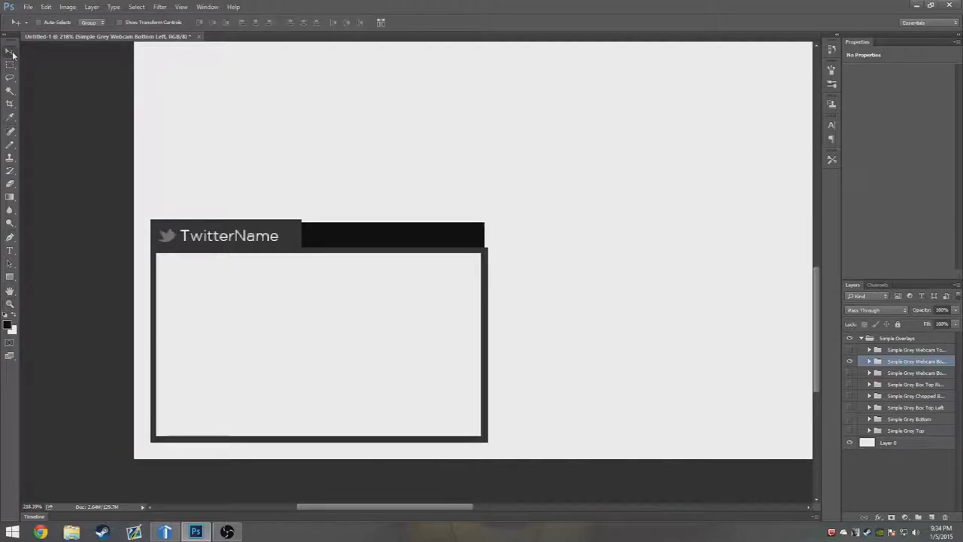
click(870, 361)
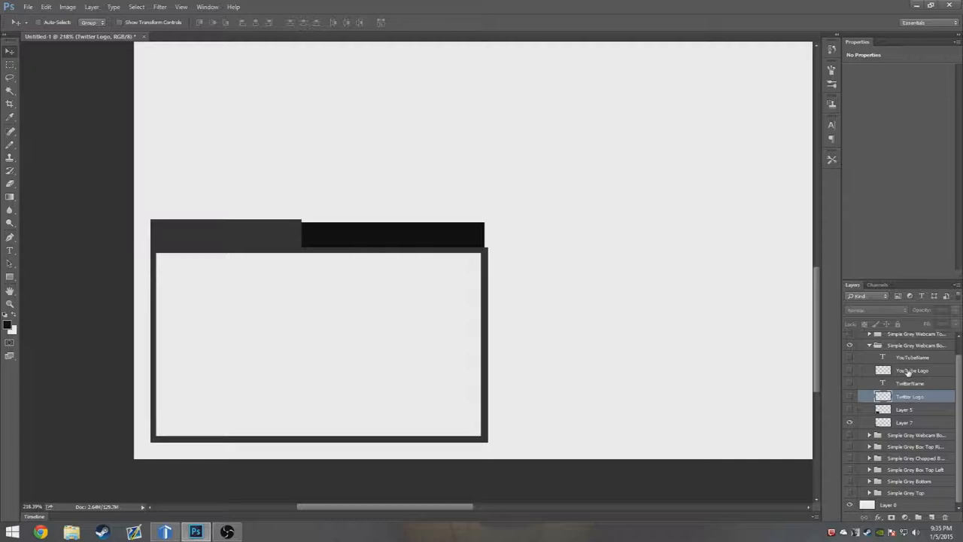
- Try the YouTube label, then show TwitterName with its Twitter logo in the header tab
click(912, 356)
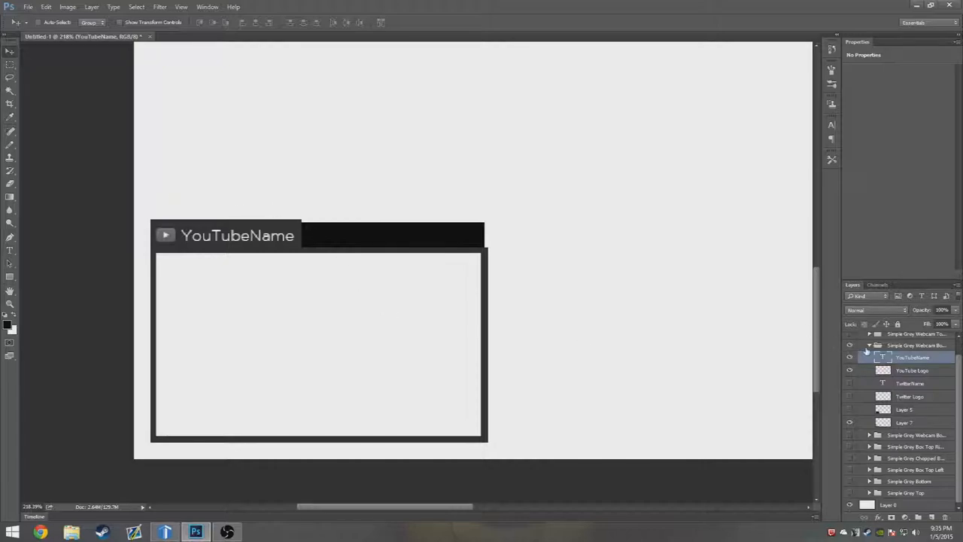
click(851, 371)
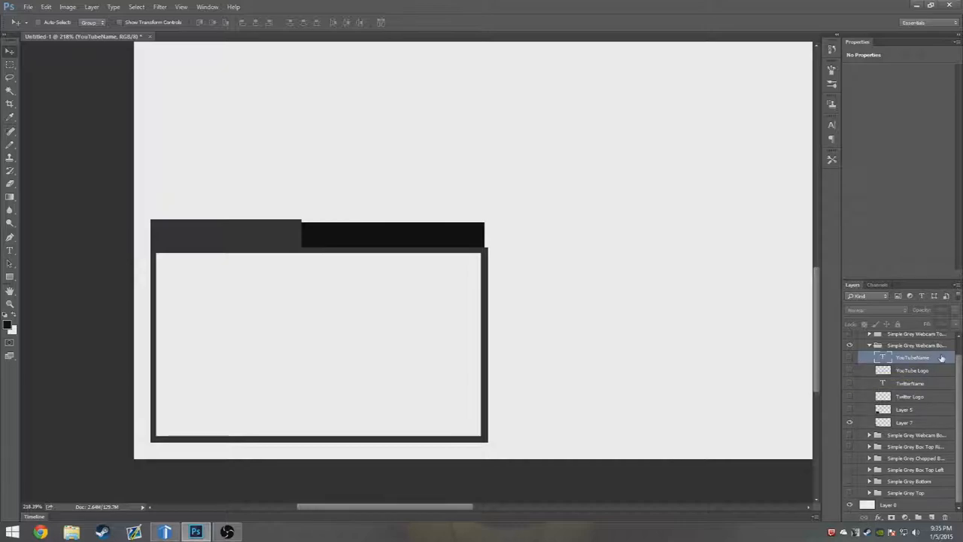
click(851, 371)
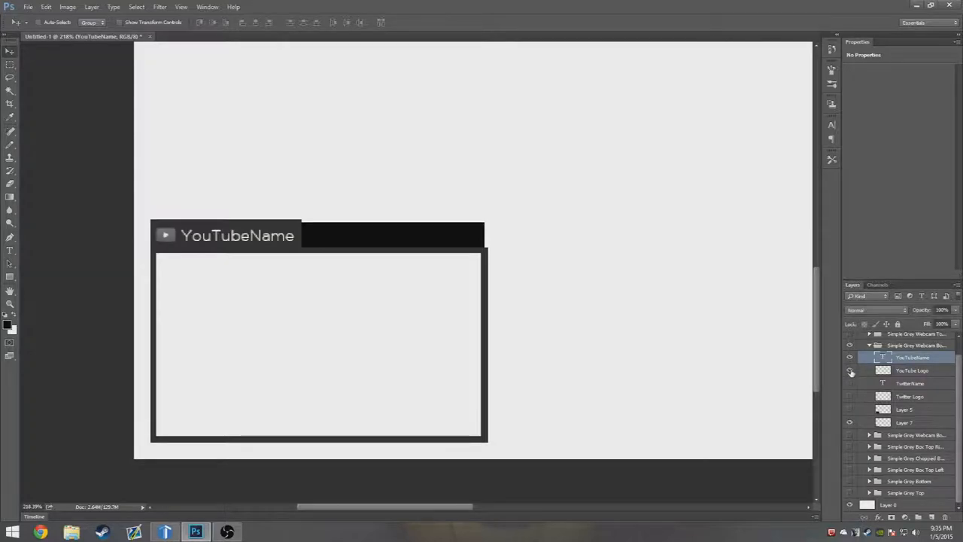
click(850, 384)
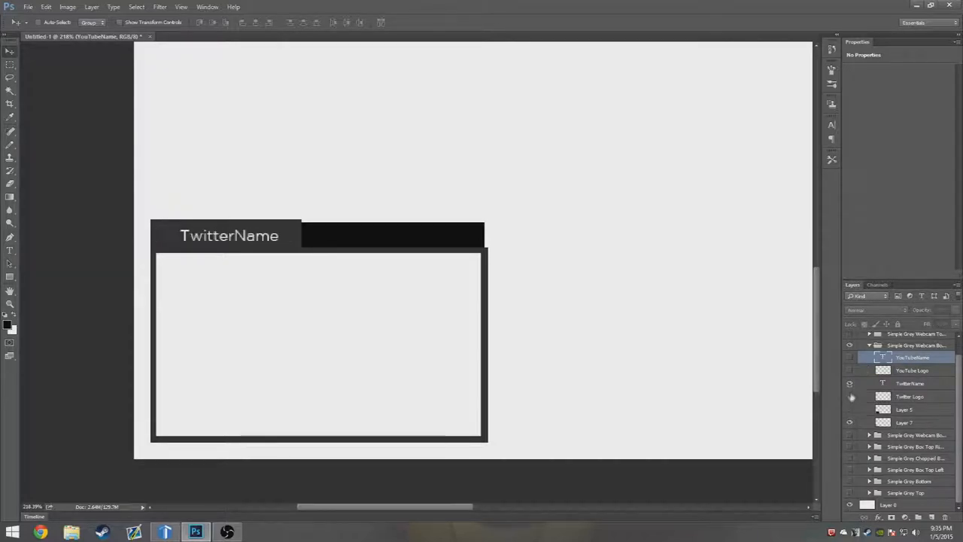
click(851, 398)
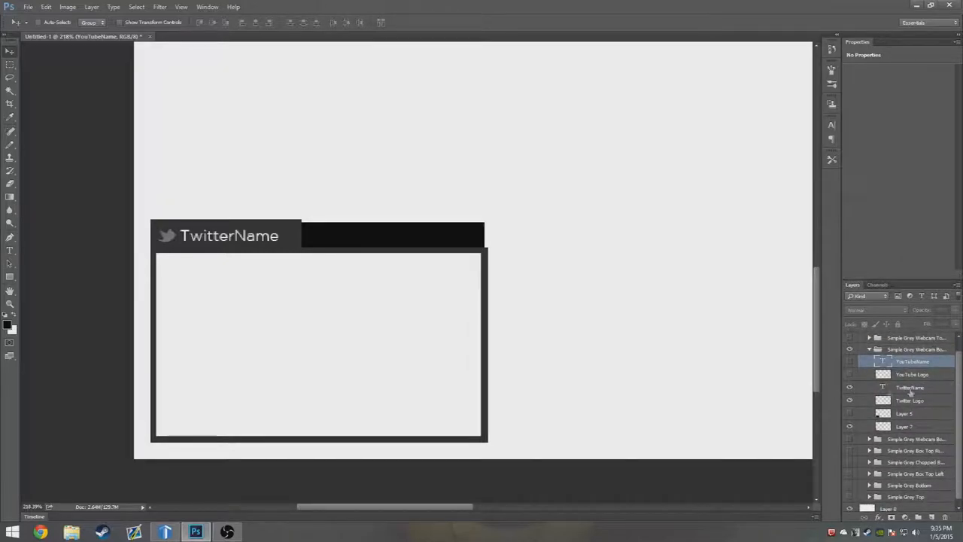
click(909, 400)
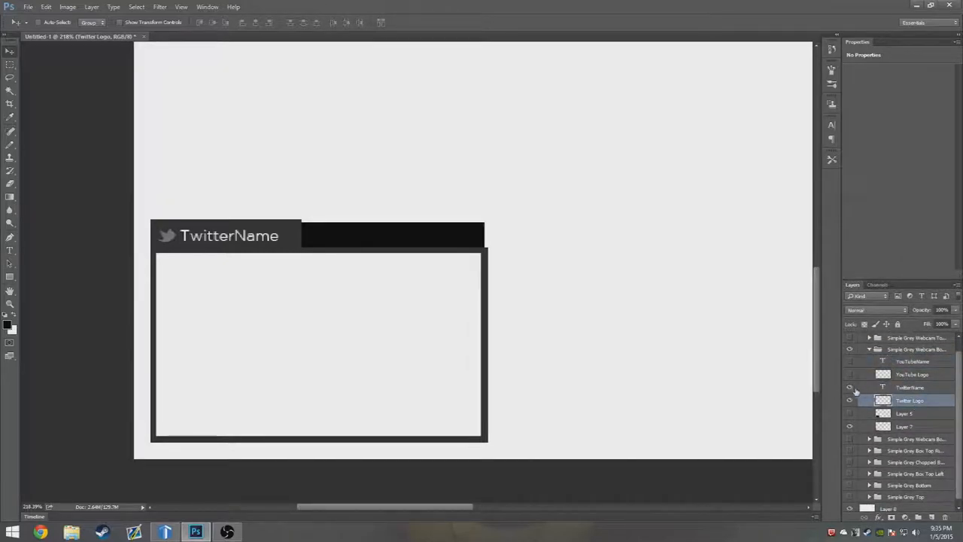
- Toggle the tab between Twitter, YouTube and blank labels, ending on TwitterName with its logo
click(849, 375)
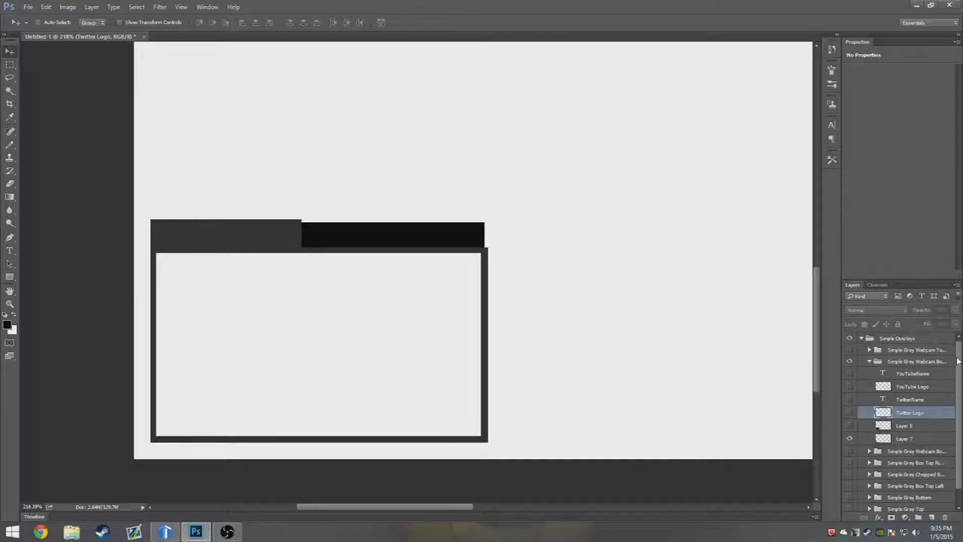
scroll(down, 3)
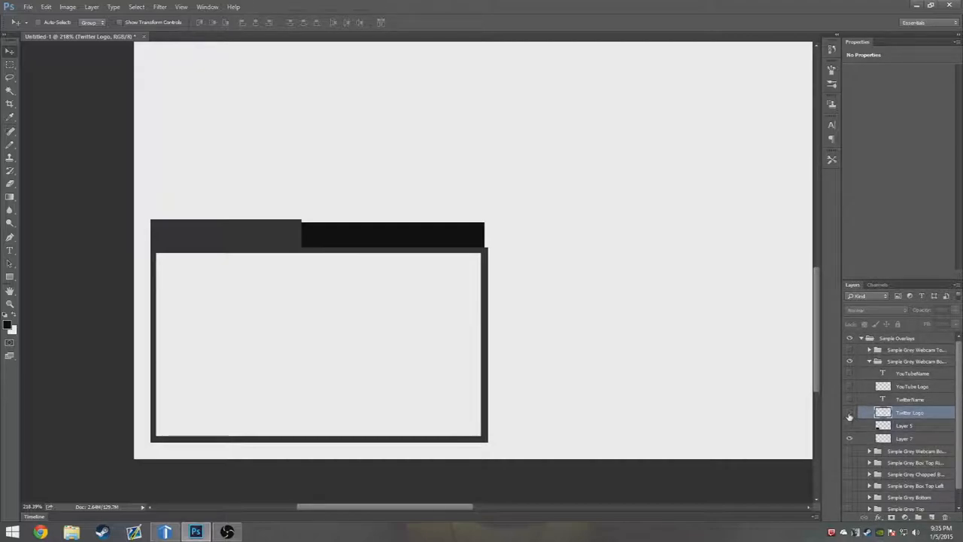
click(849, 412)
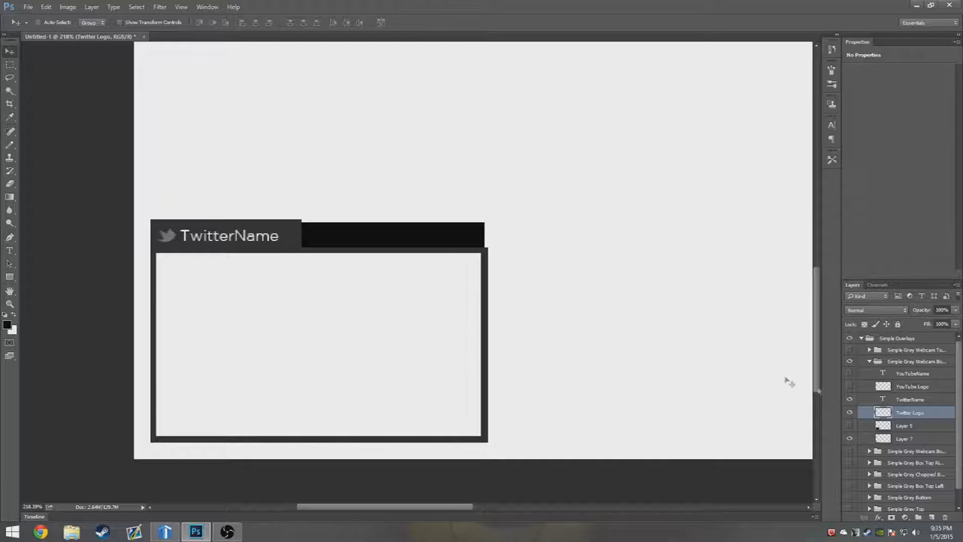
click(850, 385)
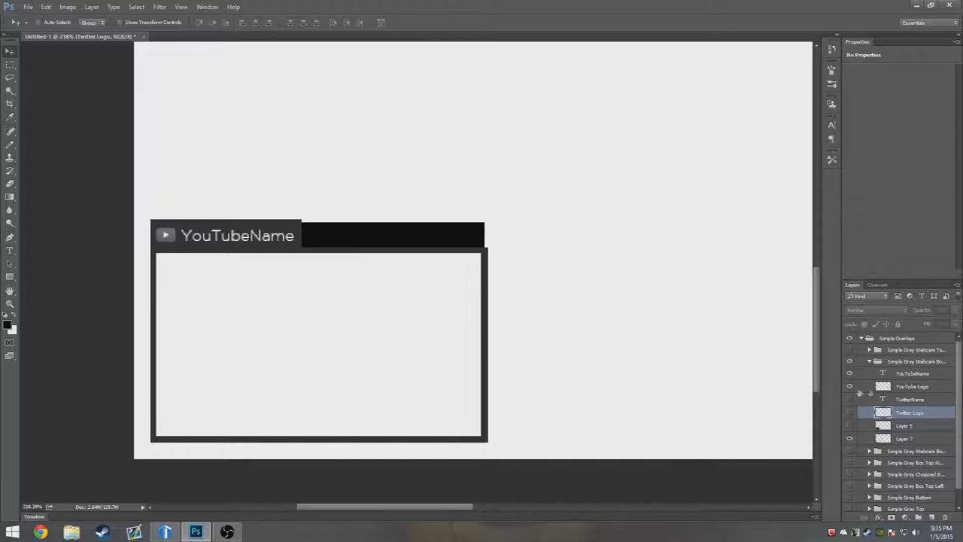
click(850, 373)
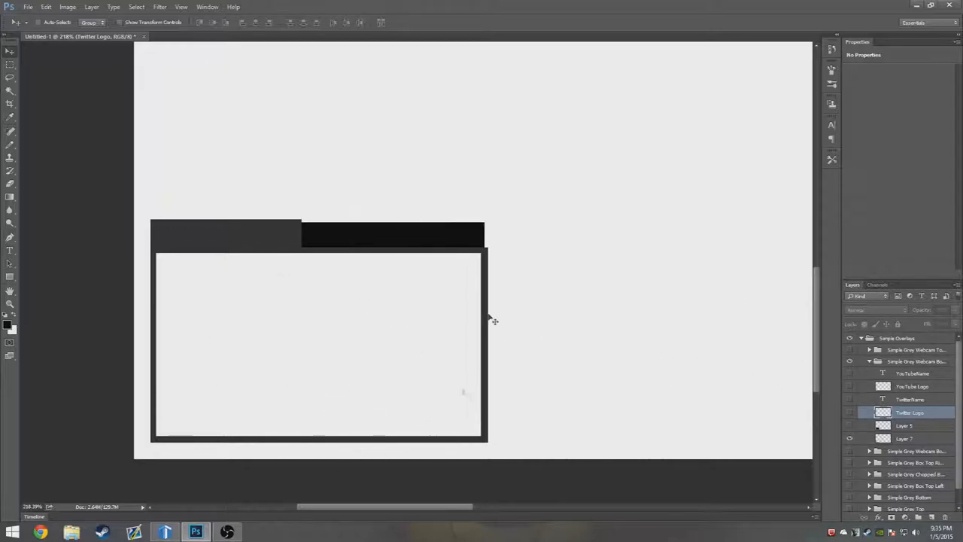
mouse_move(487, 218)
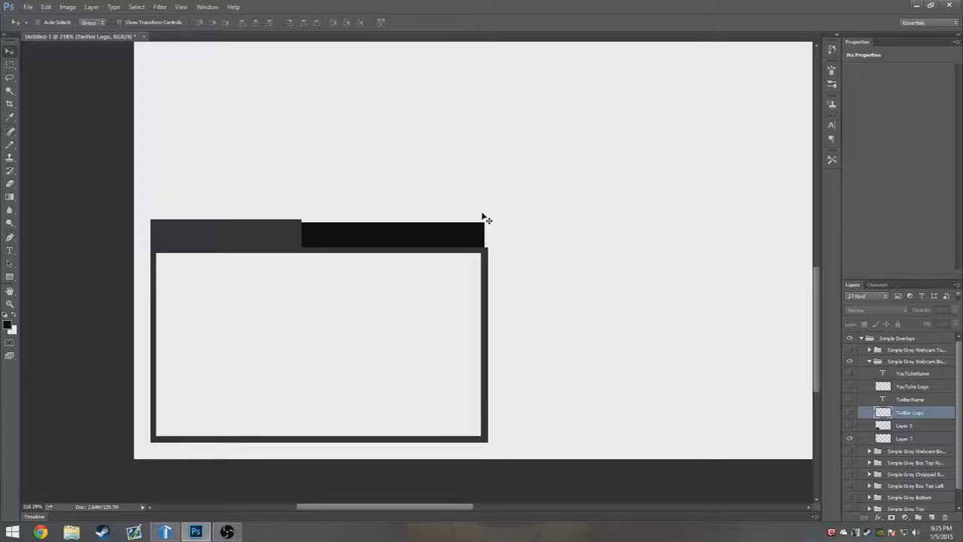
click(10, 305)
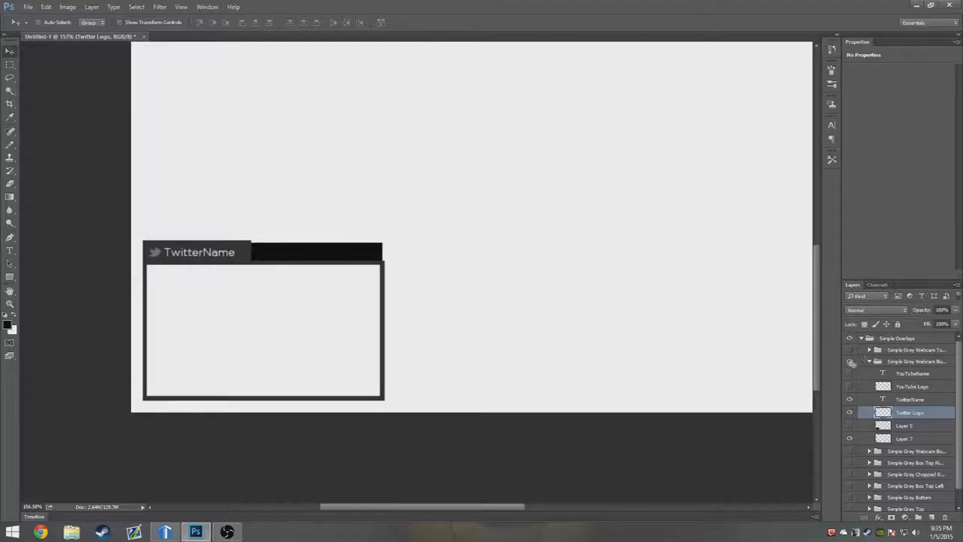
- Collapse the webcam group's layers and show the Webcam Bottom Left box
click(870, 361)
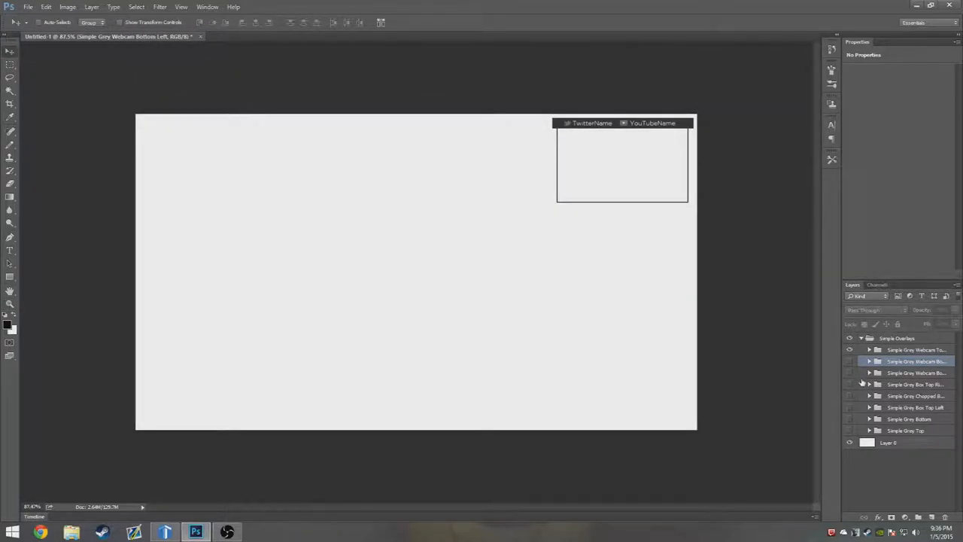
click(849, 374)
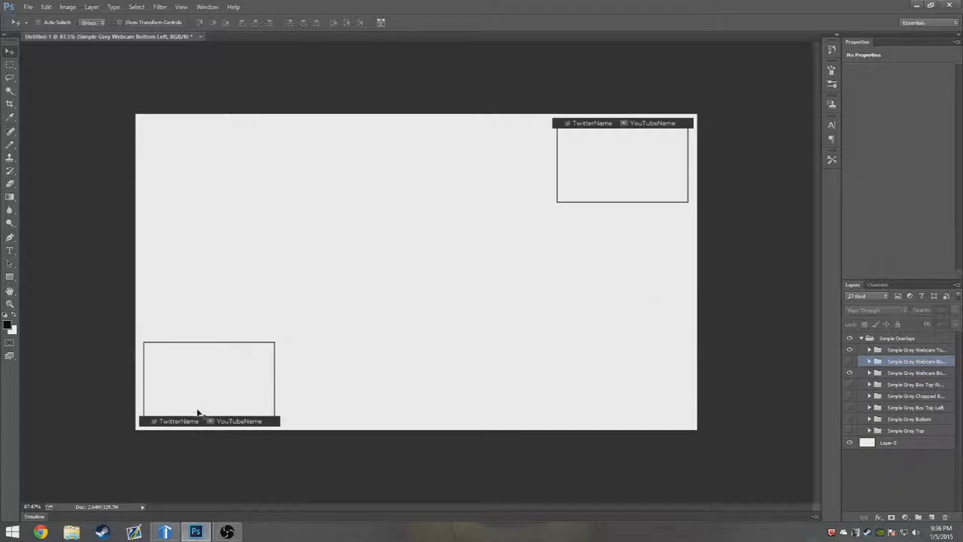
mouse_move(660, 126)
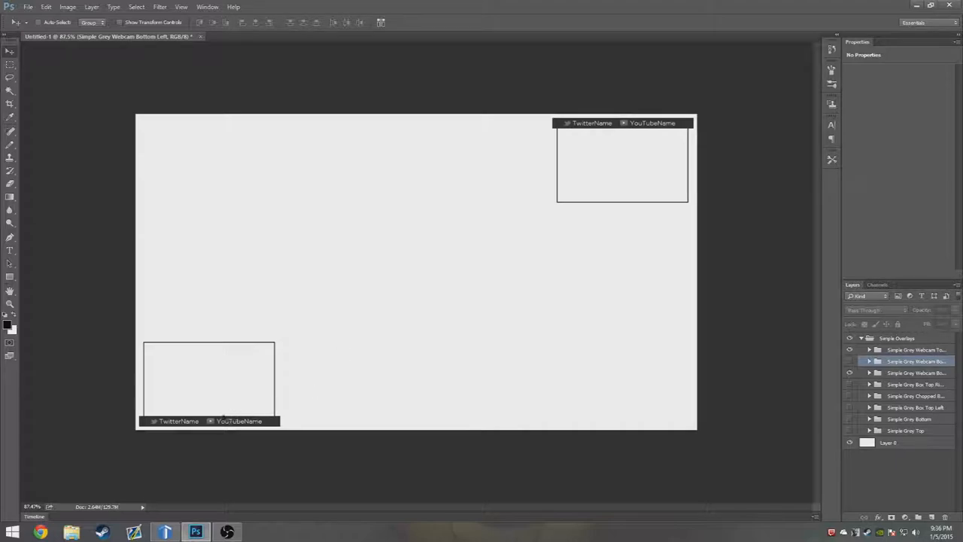
mouse_move(569, 165)
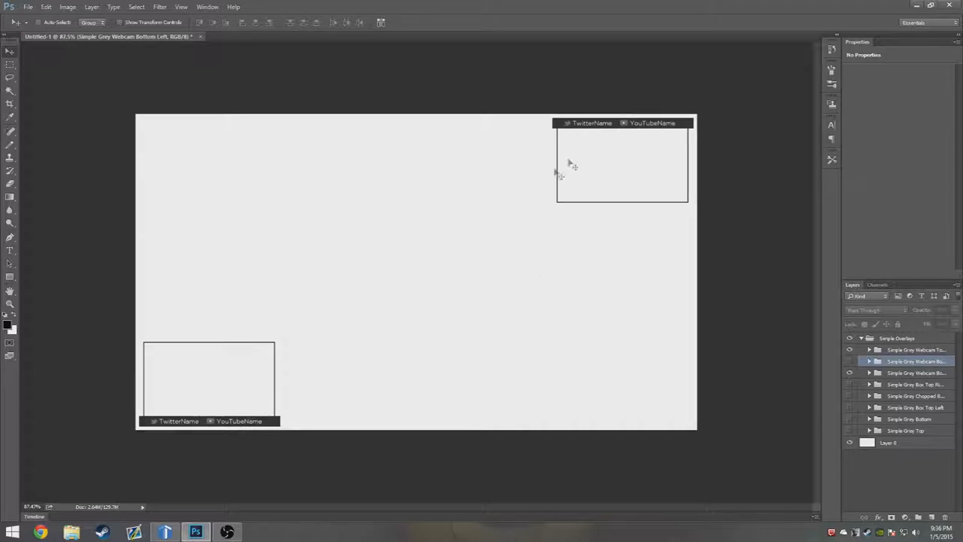
mouse_move(636, 141)
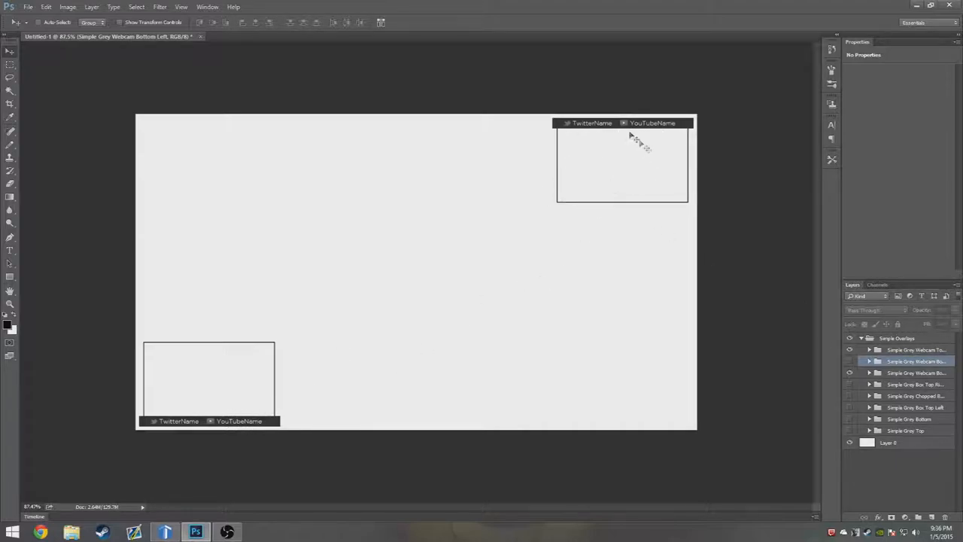
mouse_move(345, 325)
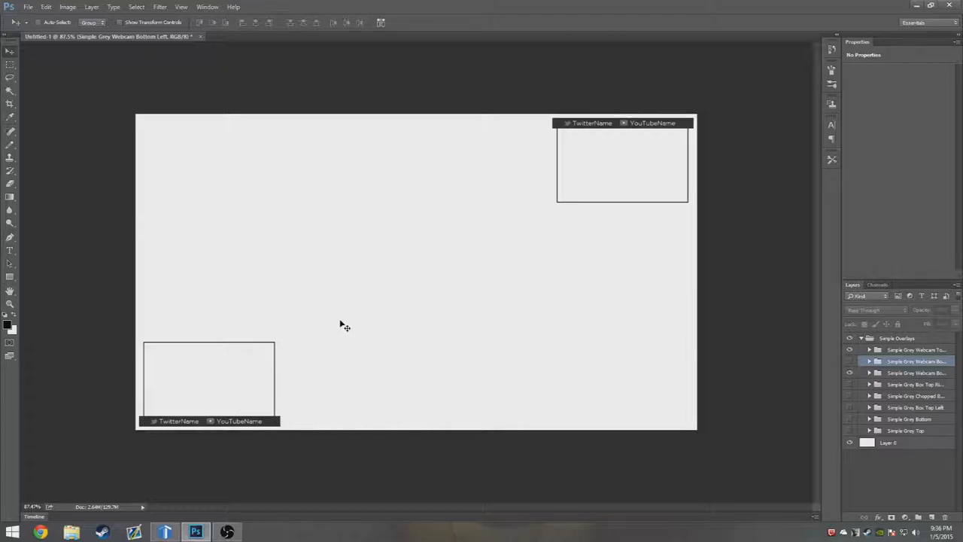
mouse_move(463, 181)
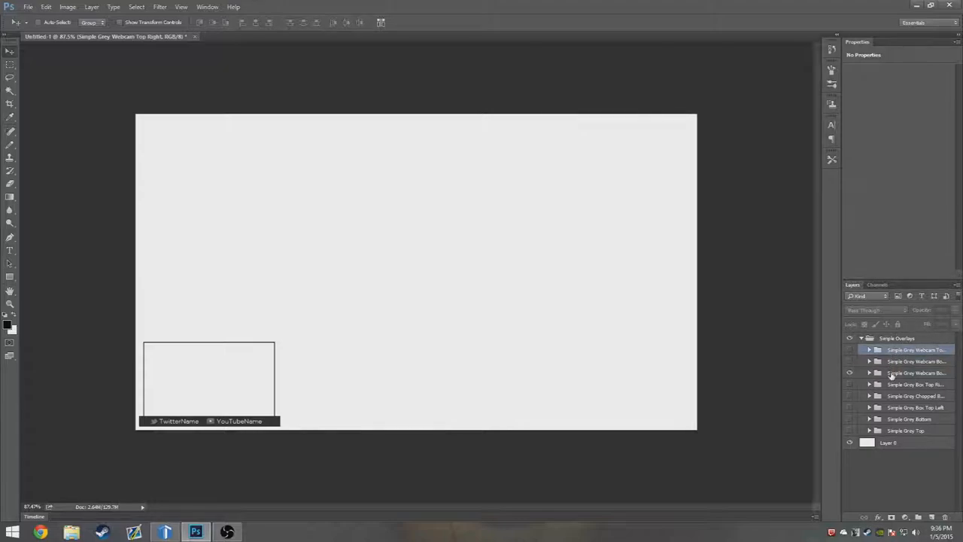
click(915, 373)
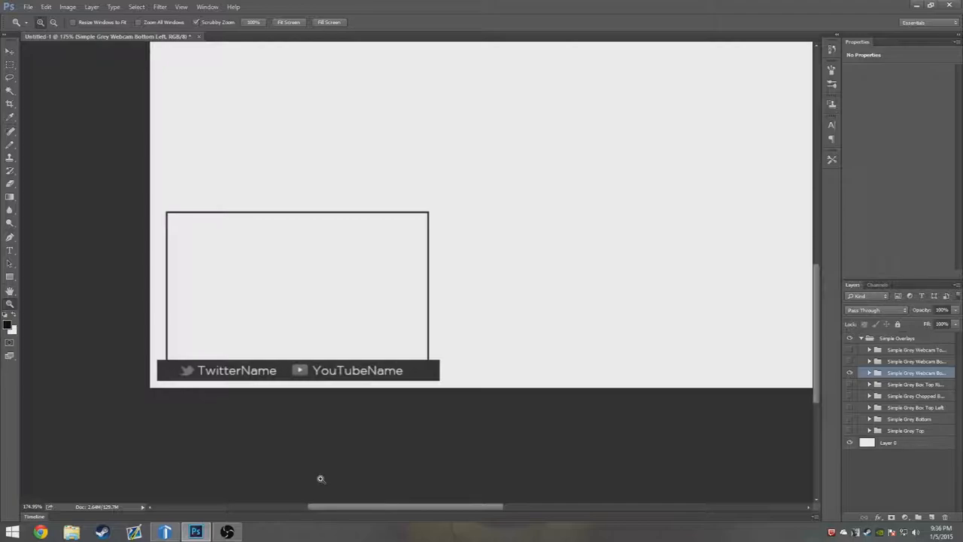
mouse_move(199, 361)
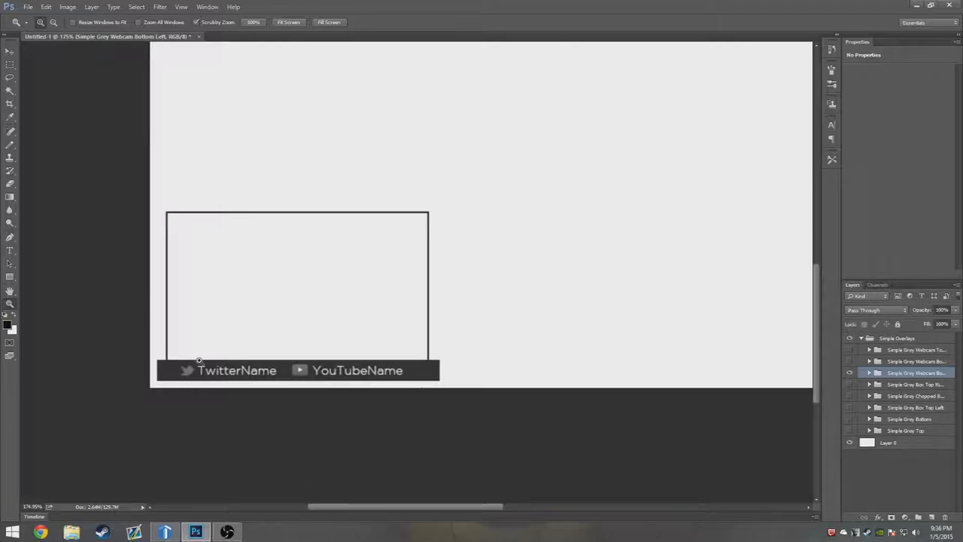
mouse_move(172, 226)
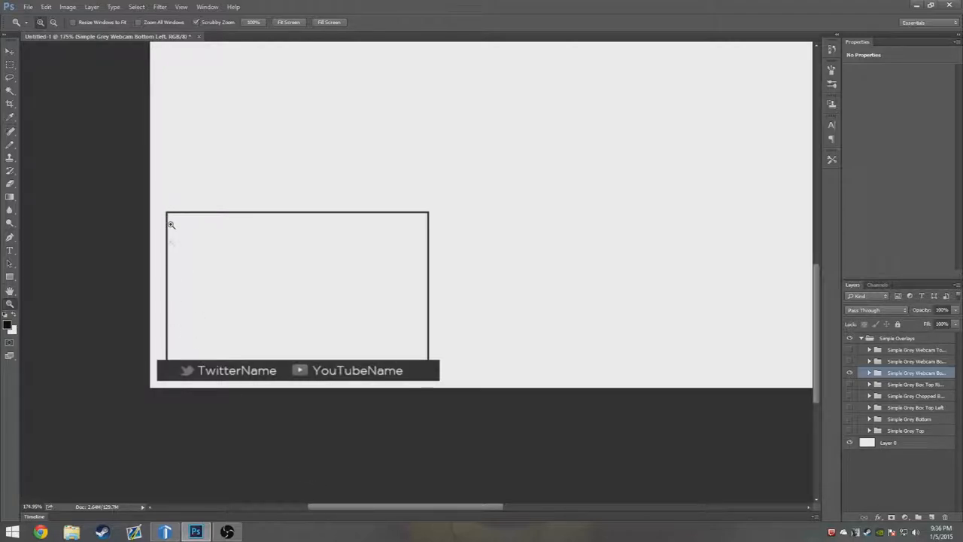
mouse_move(184, 199)
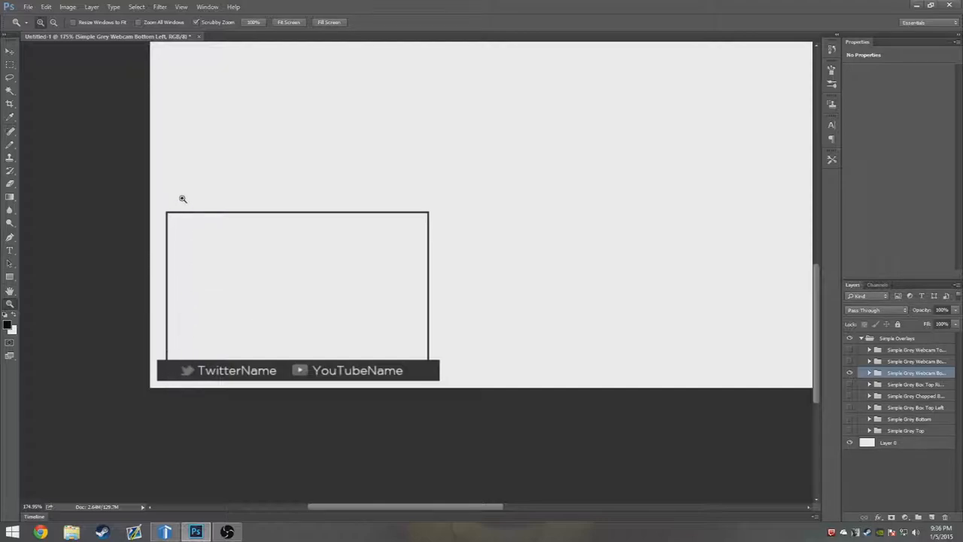
mouse_move(346, 298)
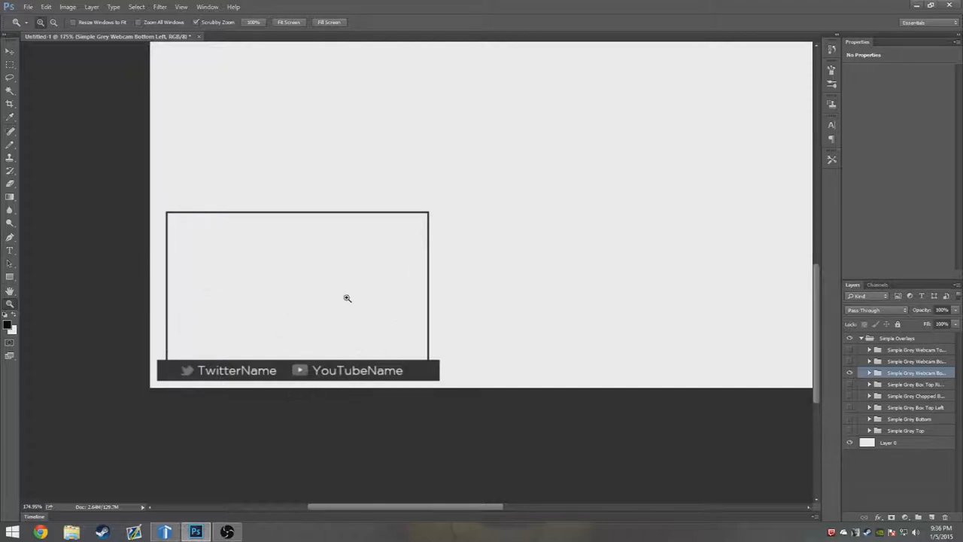
mouse_move(412, 277)
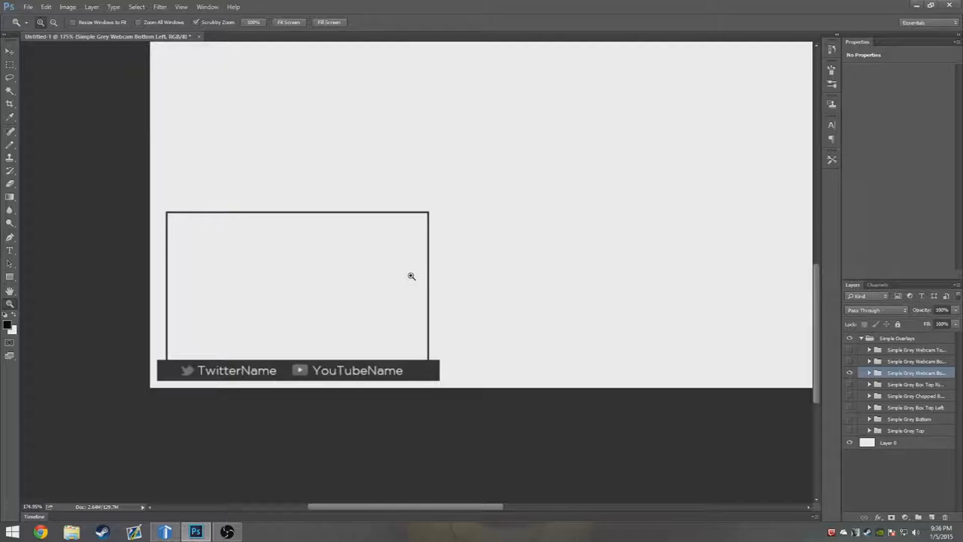
mouse_move(428, 209)
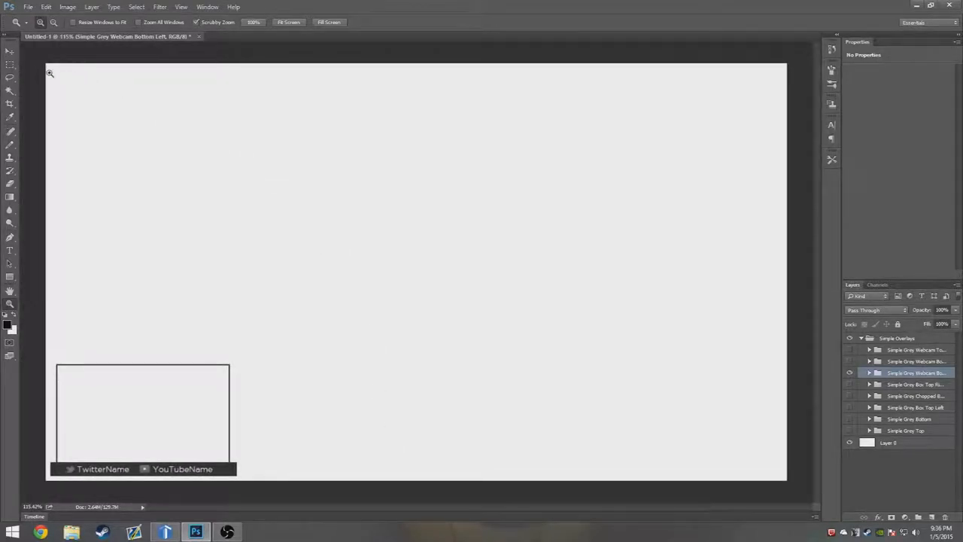
mouse_move(9, 52)
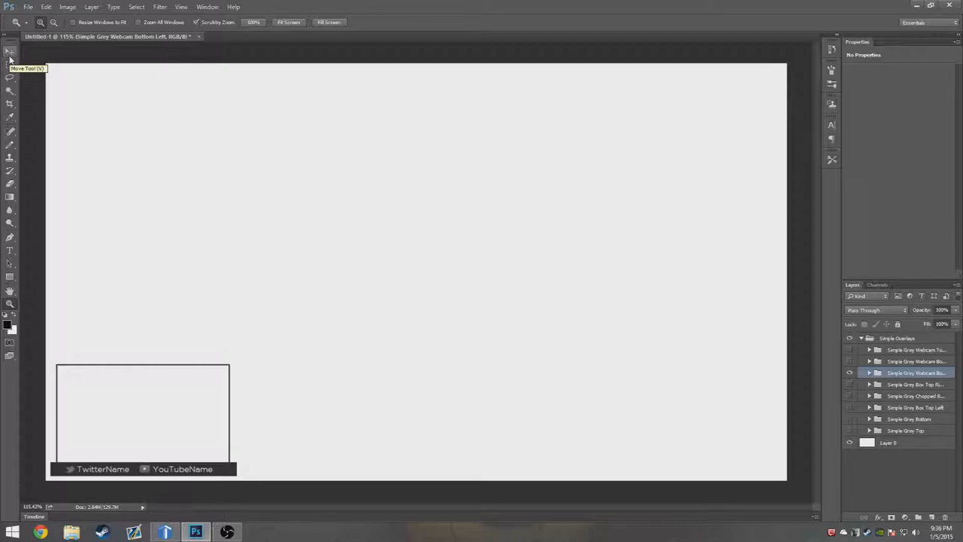
- Return to the Move tool and collapse the Simple Overlays group
click(9, 51)
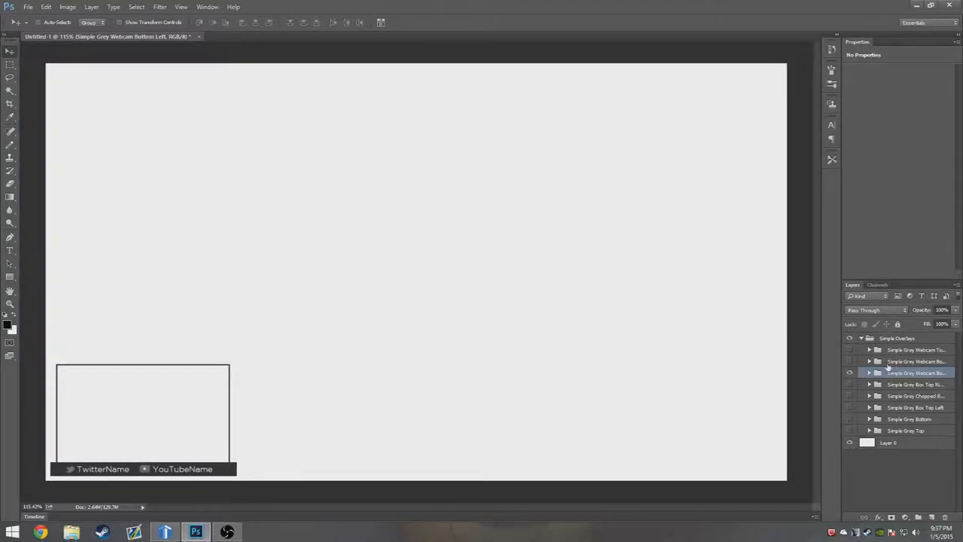
click(861, 337)
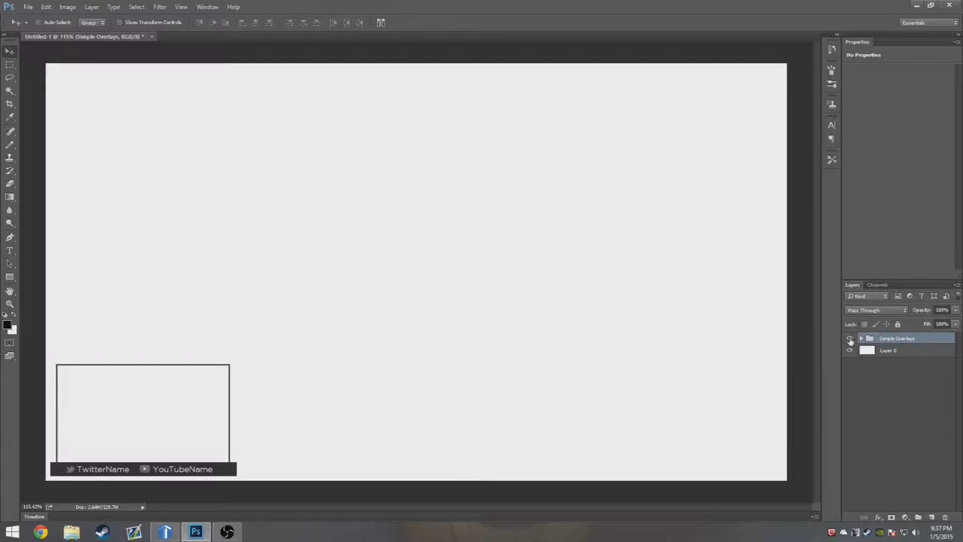
- Expand Simple Overlays and hide the top-left social and donator box, leaving only the top bar
click(861, 337)
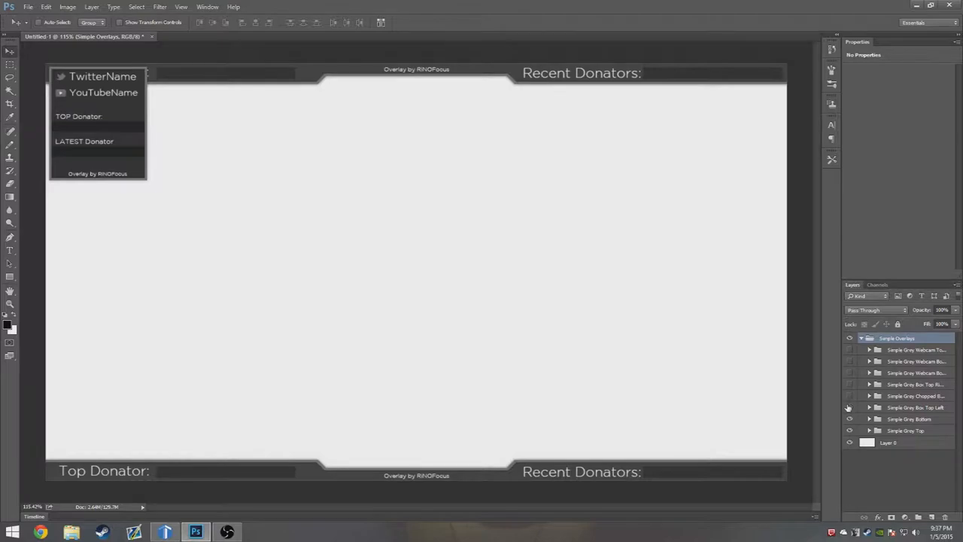
click(849, 406)
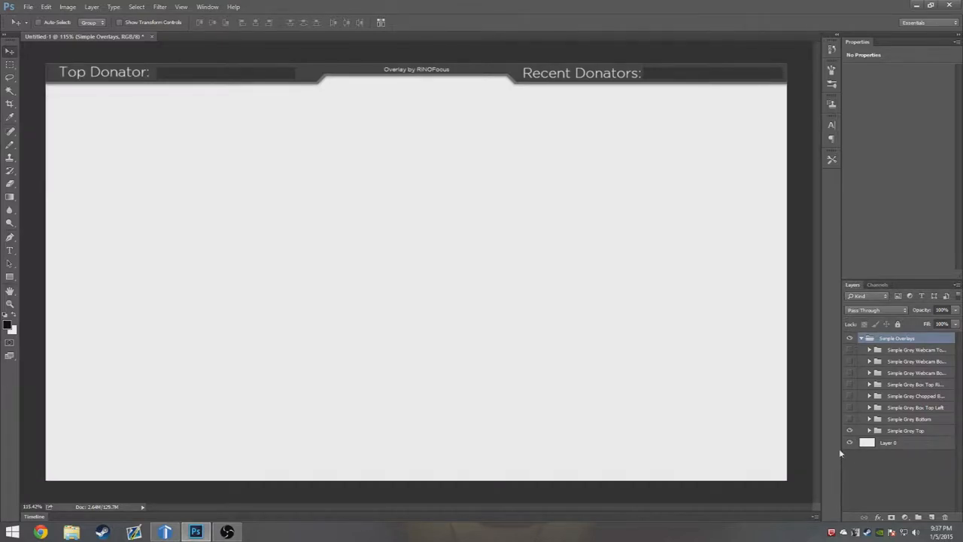
- Hide Layer 0, save the donator bar as a transparent PNG, and collapse Simple Overlays
click(851, 442)
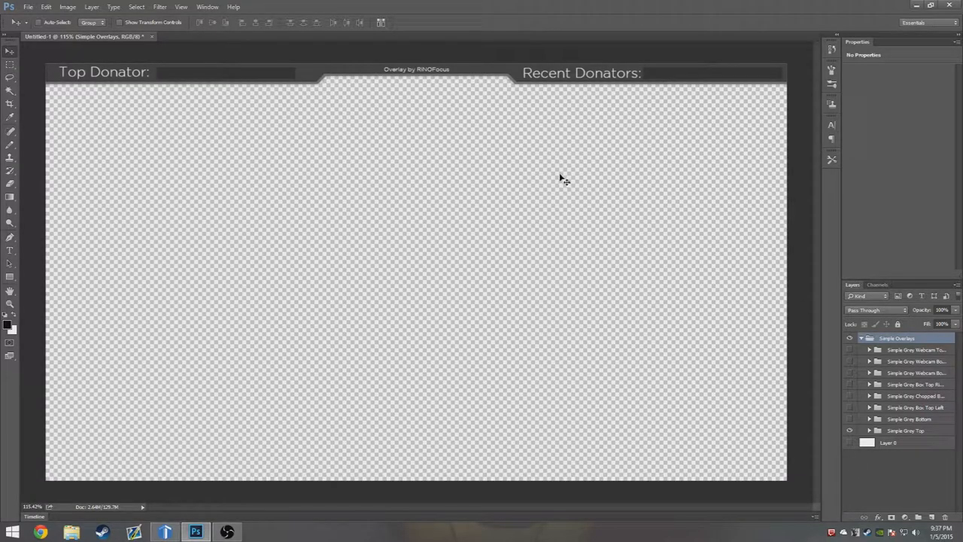
mouse_move(314, 253)
text(gjgfjfgj)
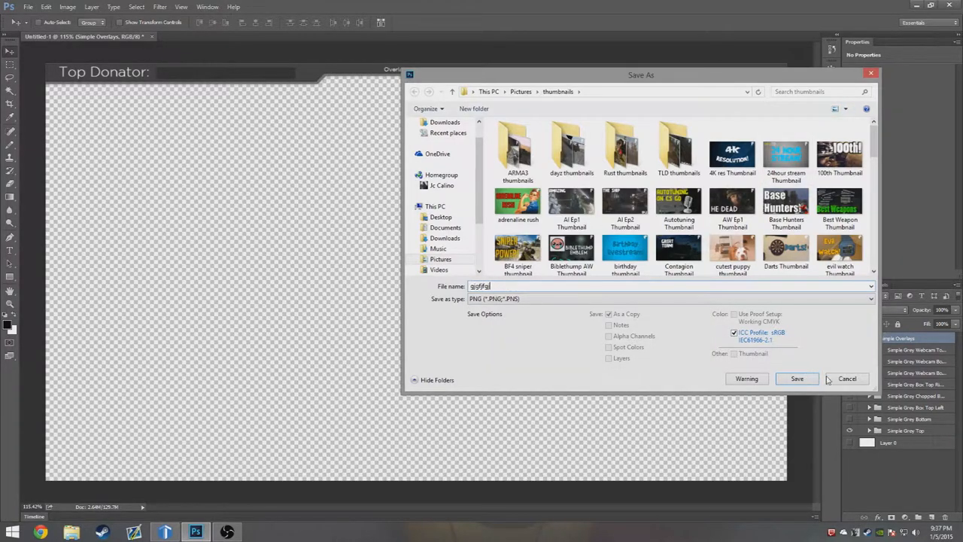
click(798, 379)
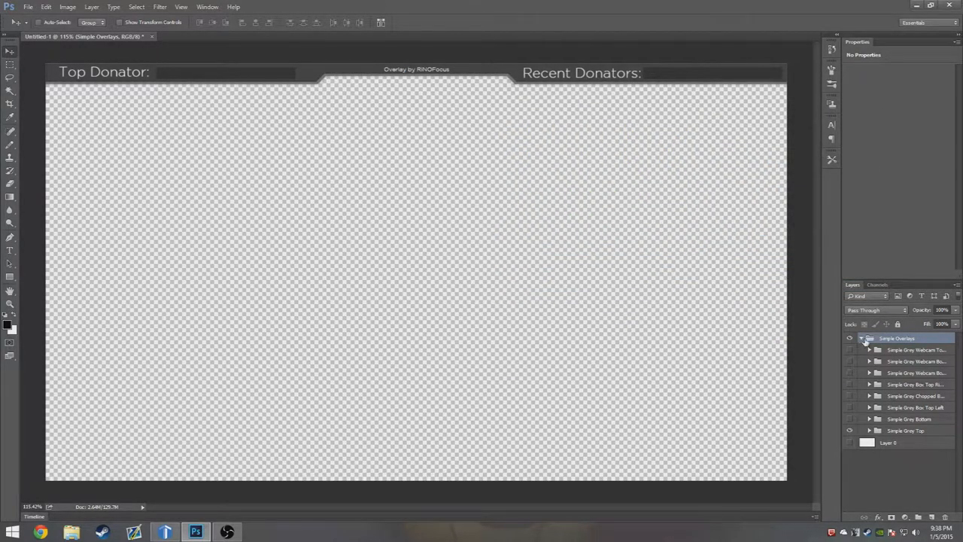
click(870, 338)
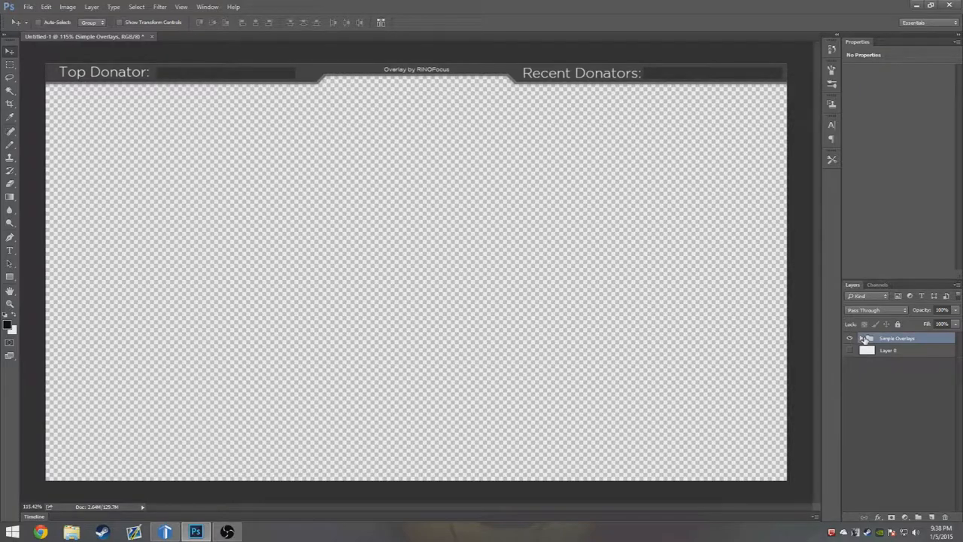